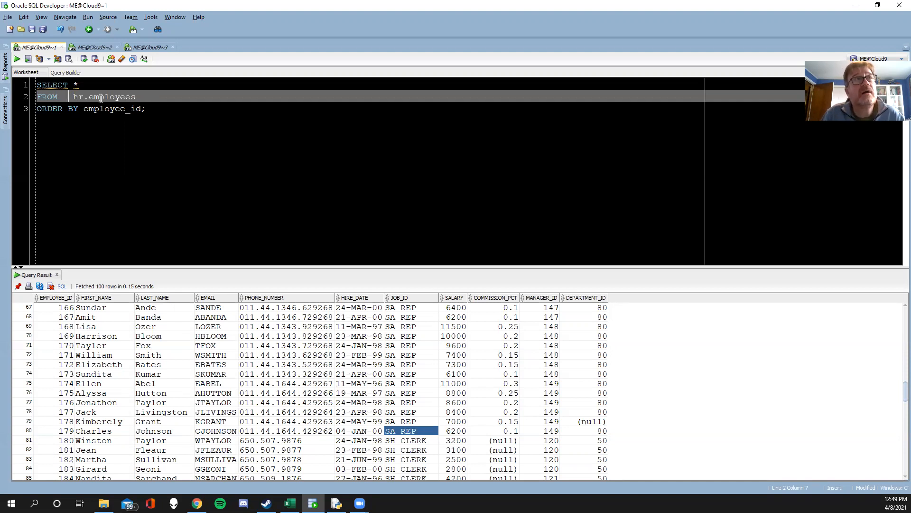
- Review the employees listing, noting employee 101's AD_VP and employee 114's PU_MAN jobs
double_click(102, 97)
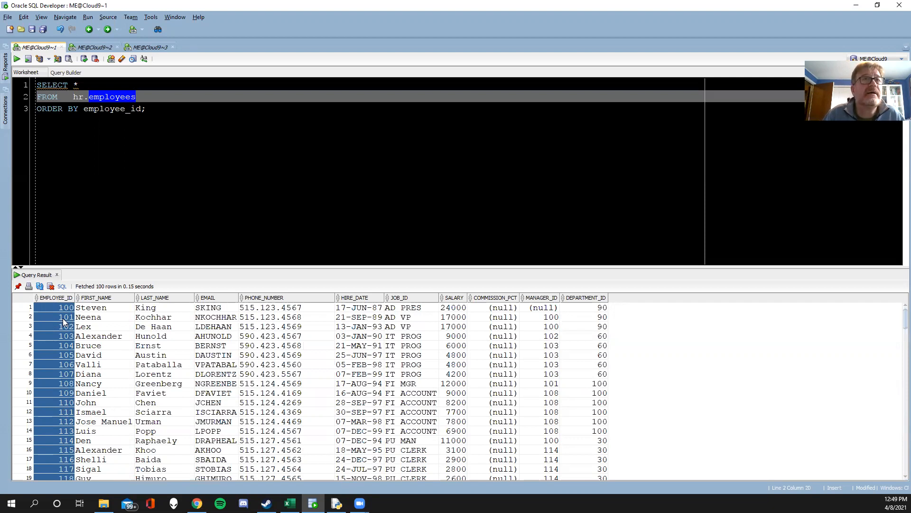
left_click(406, 317)
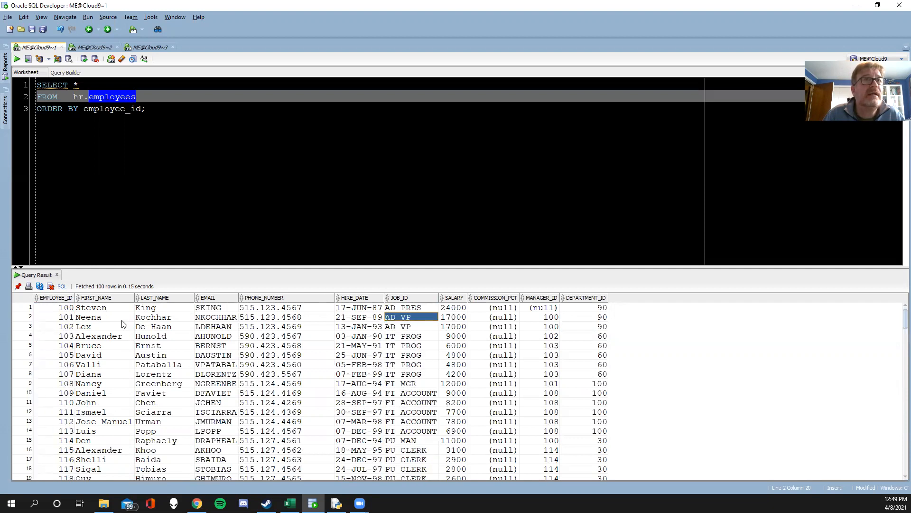
mouse_move(396, 317)
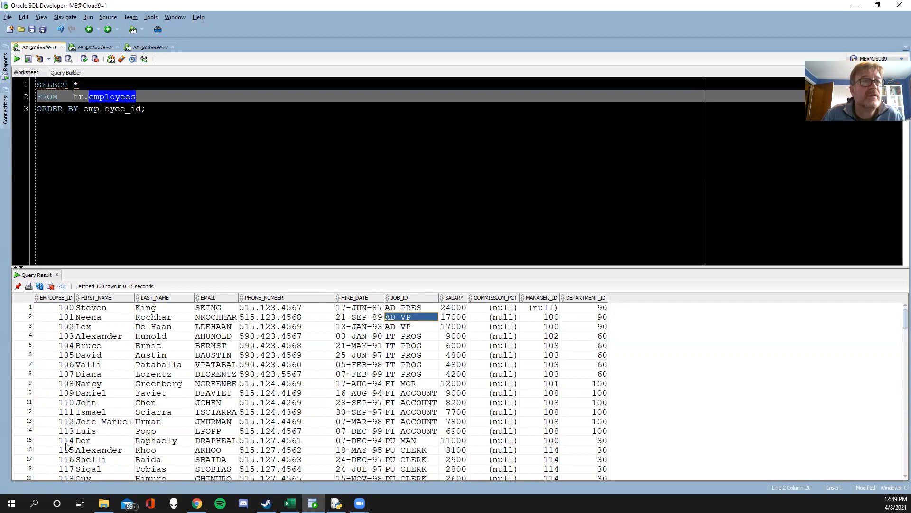
left_click(408, 441)
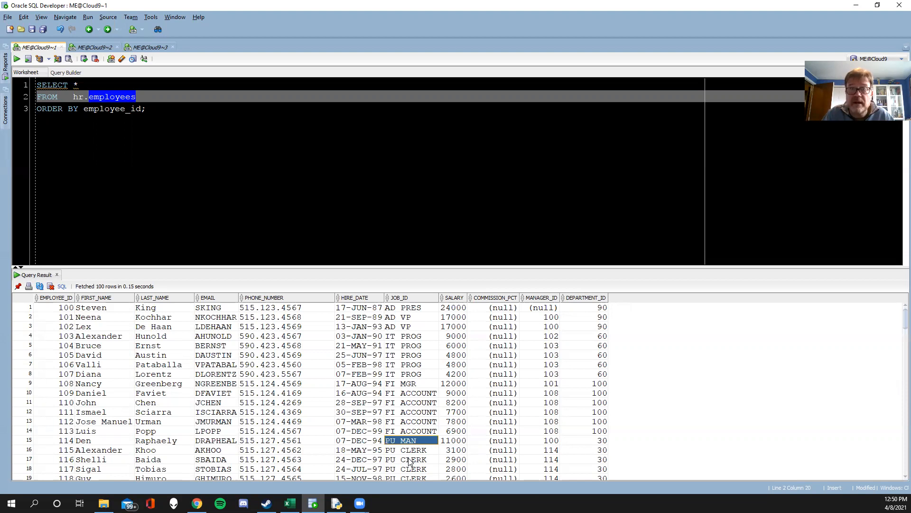
mouse_move(456, 474)
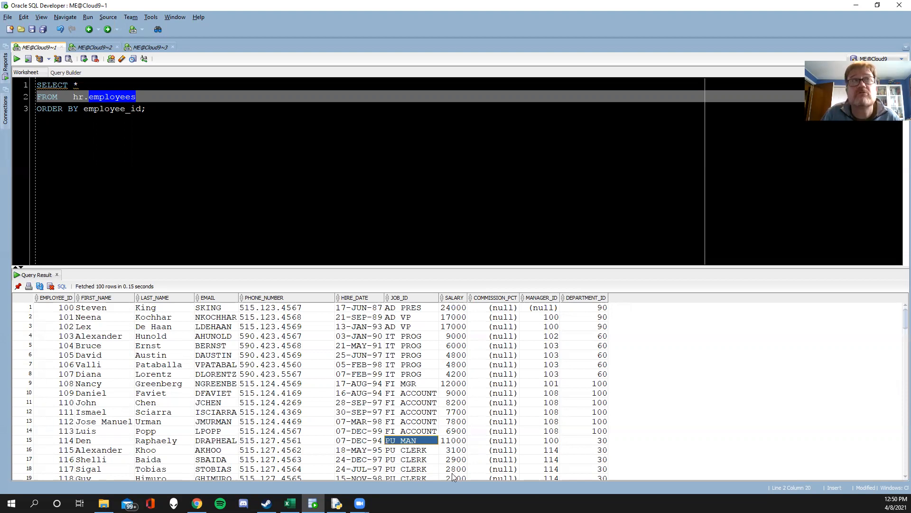
- Review the job_history rows ordered by employee_id, then bring up the employee 101 worksheet
left_click(81, 46)
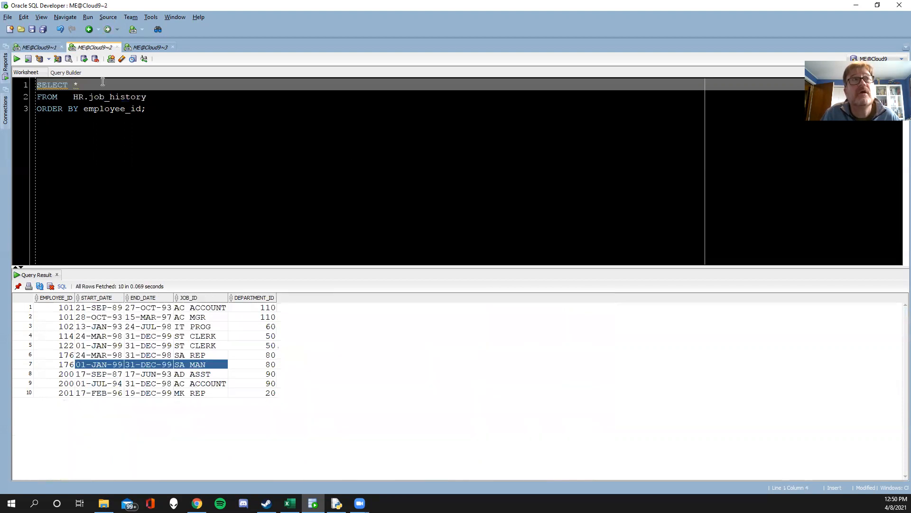
double_click(117, 97)
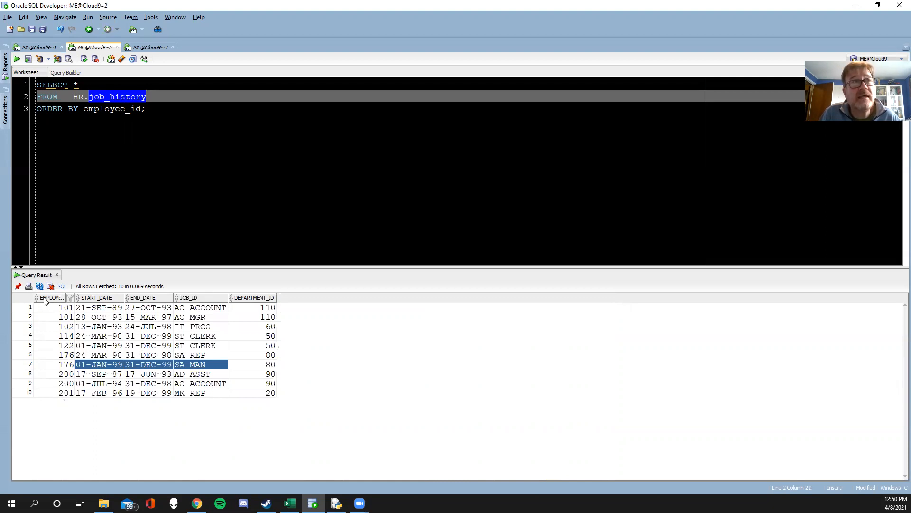
left_click(49, 297)
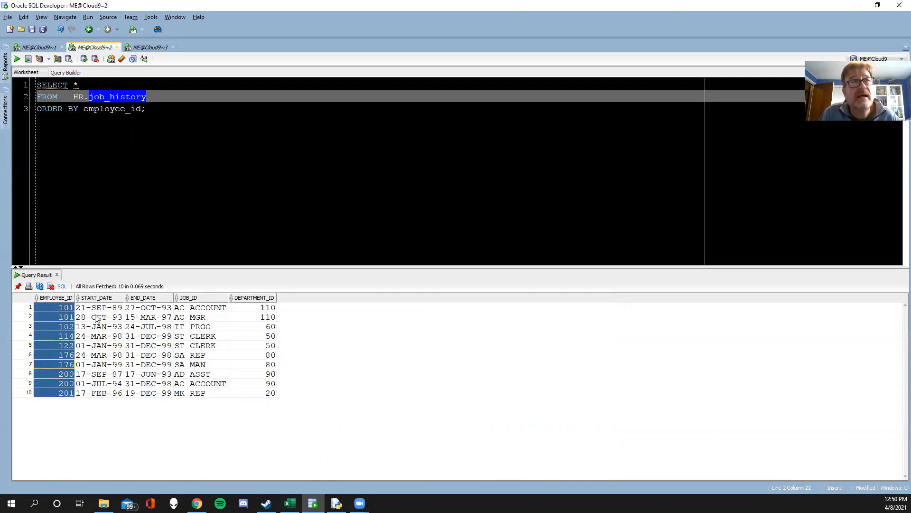
left_click(96, 308)
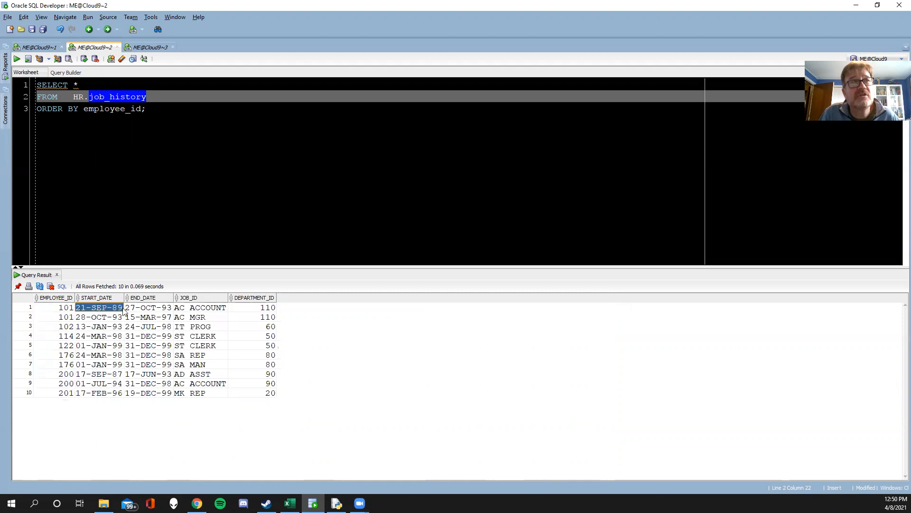
left_click(148, 307)
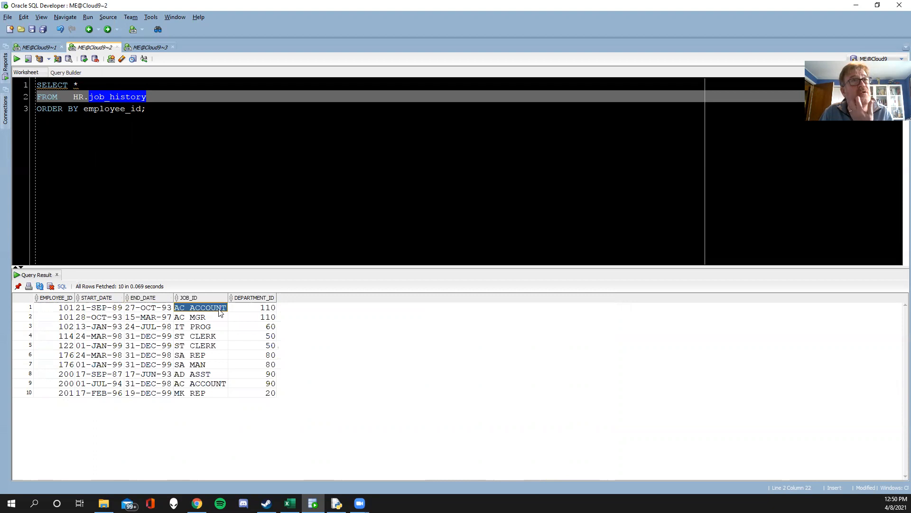
left_click(147, 108)
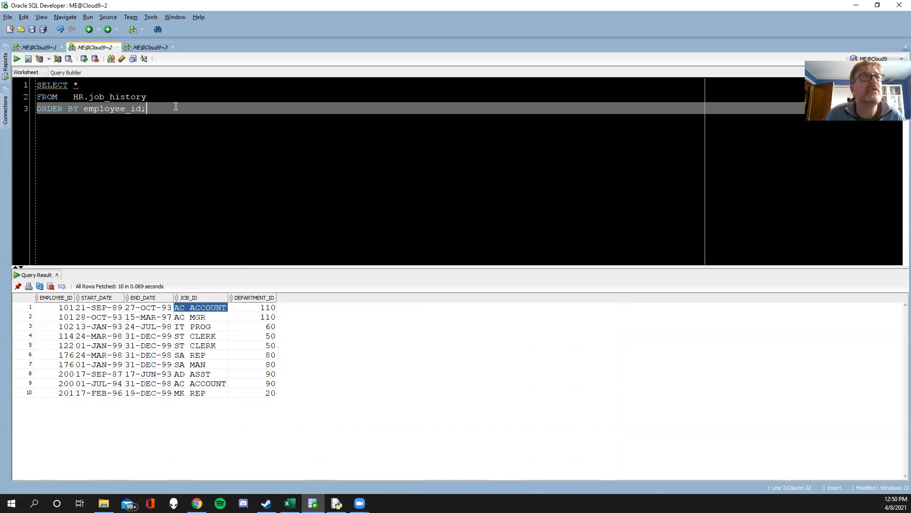
mouse_move(173, 98)
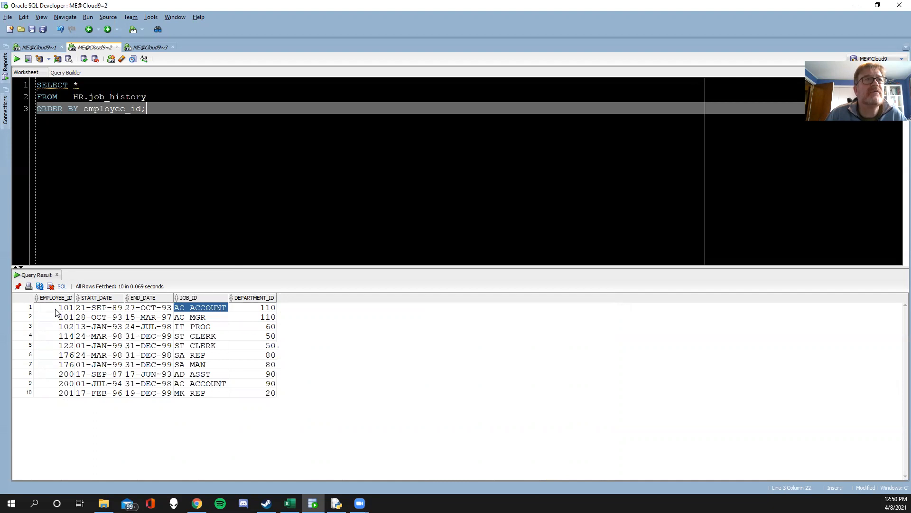
left_click(64, 308)
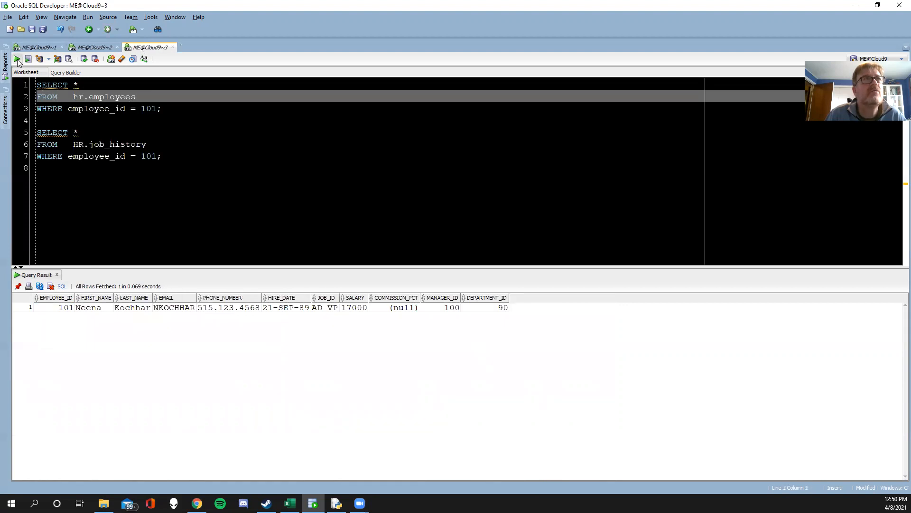
left_click(5, 59)
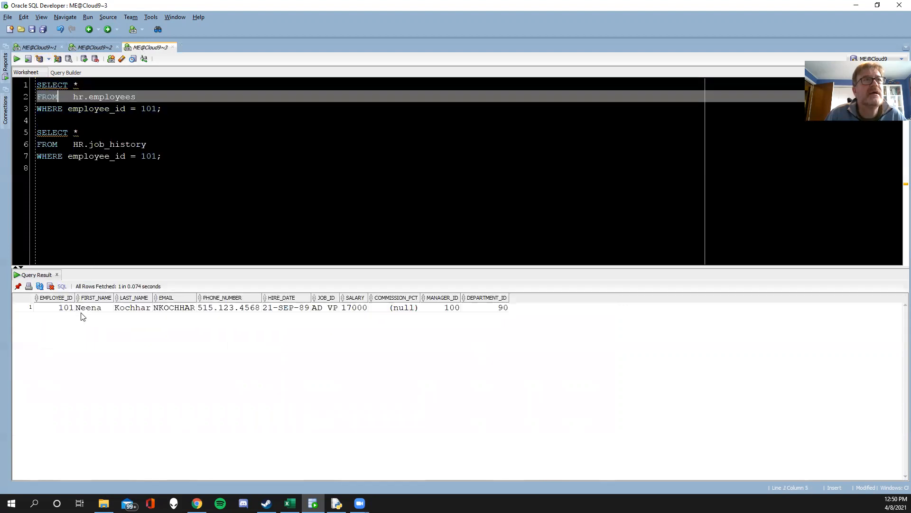
left_click(87, 307)
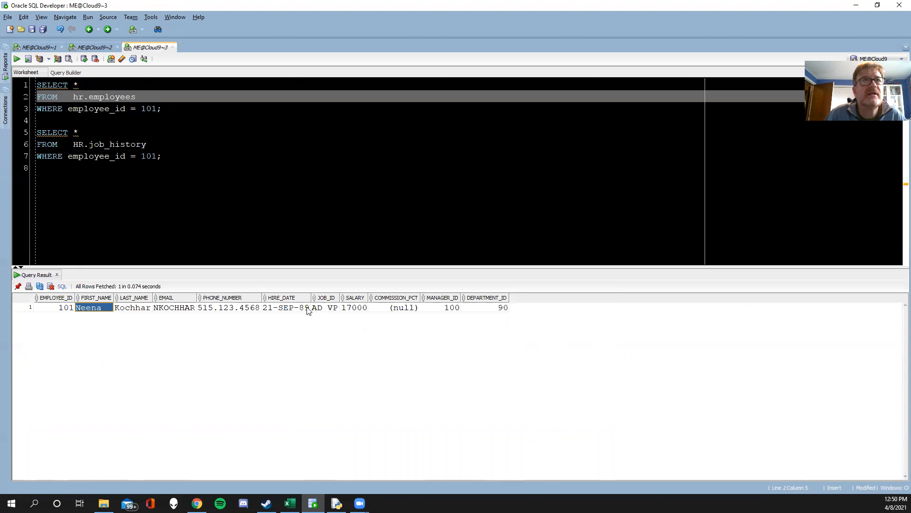
left_click(325, 307)
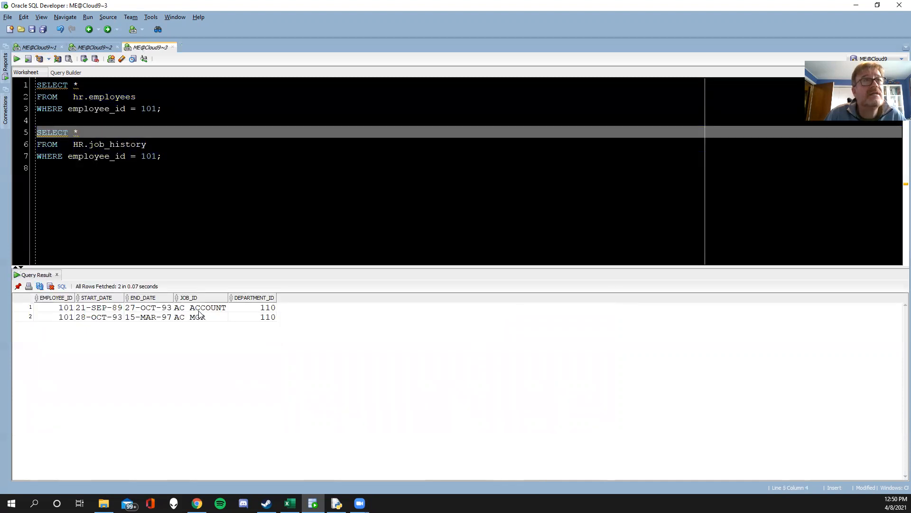
left_click(201, 307)
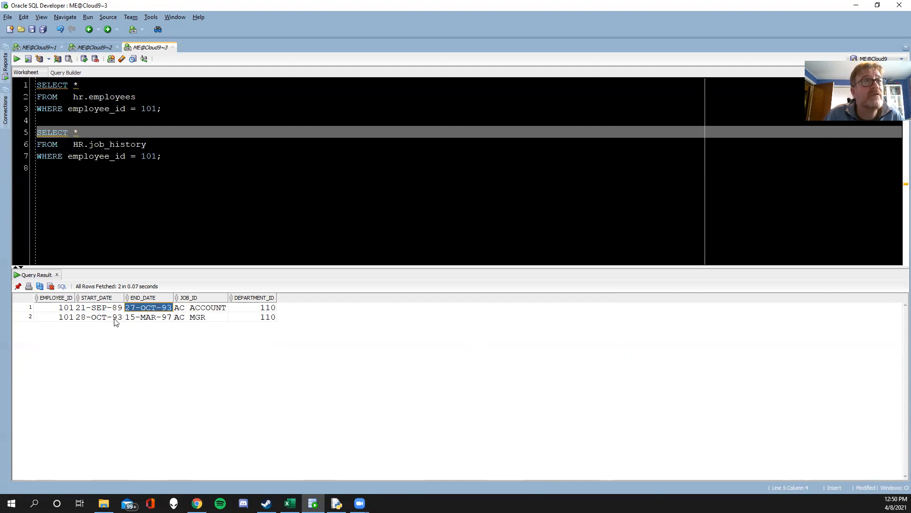
left_click(97, 317)
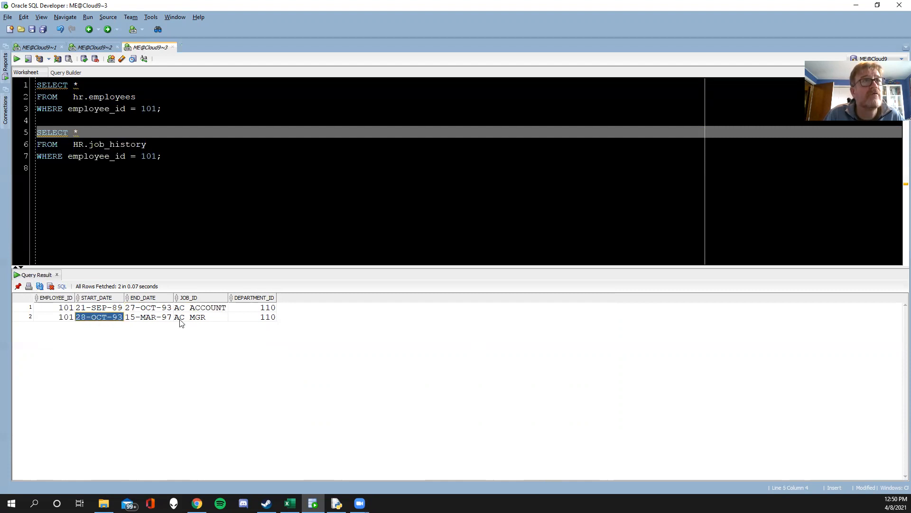
left_click(198, 317)
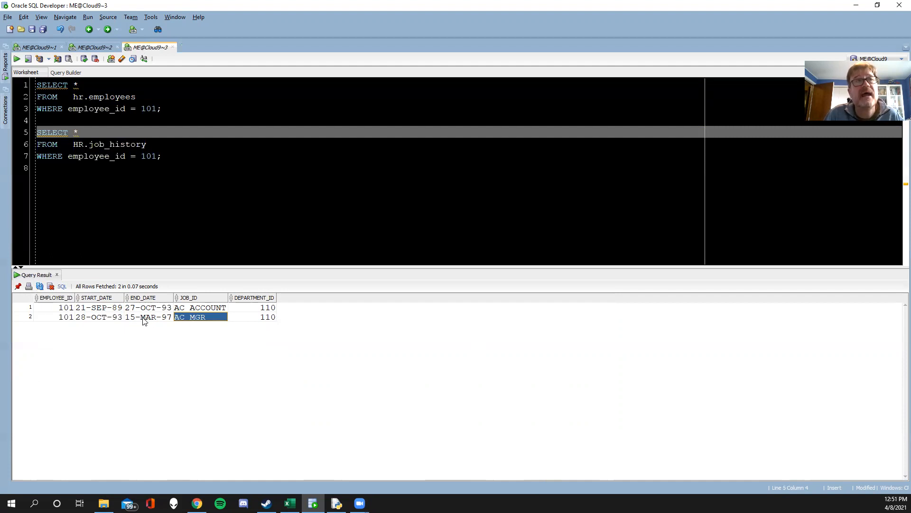
left_click(147, 317)
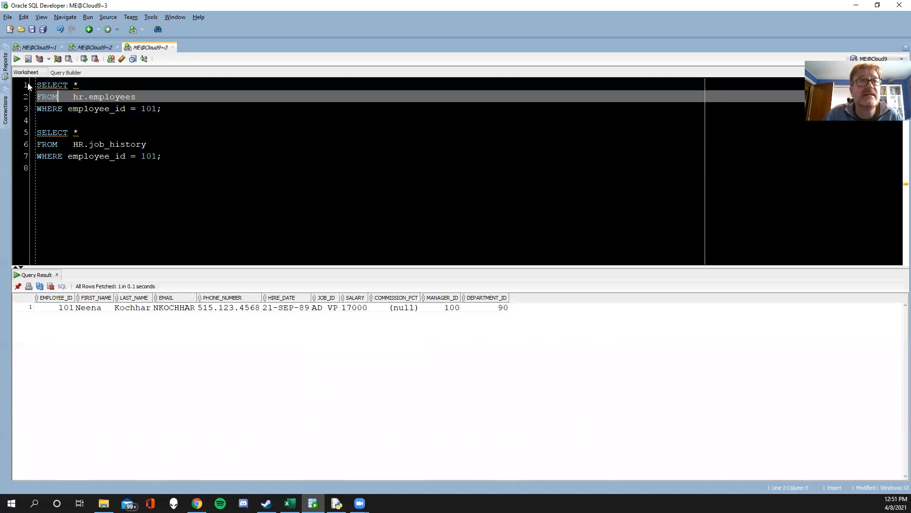
left_click(324, 308)
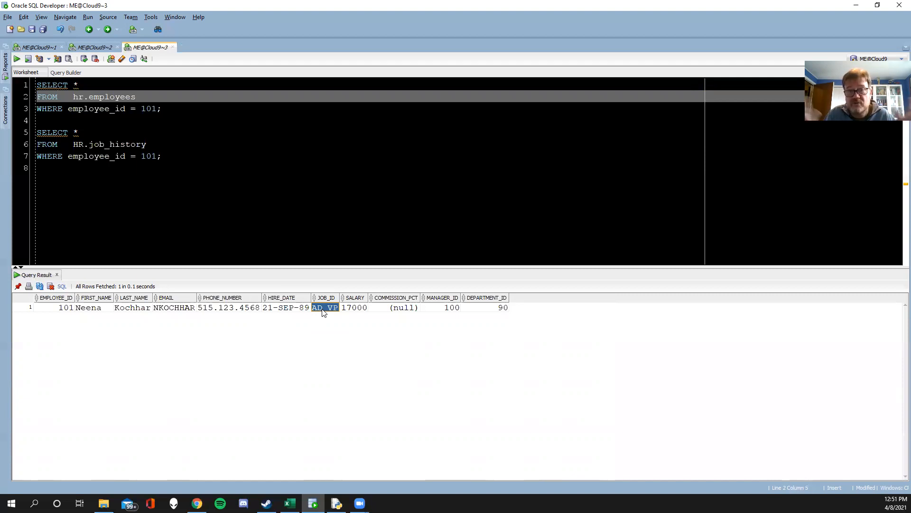
mouse_move(537, 344)
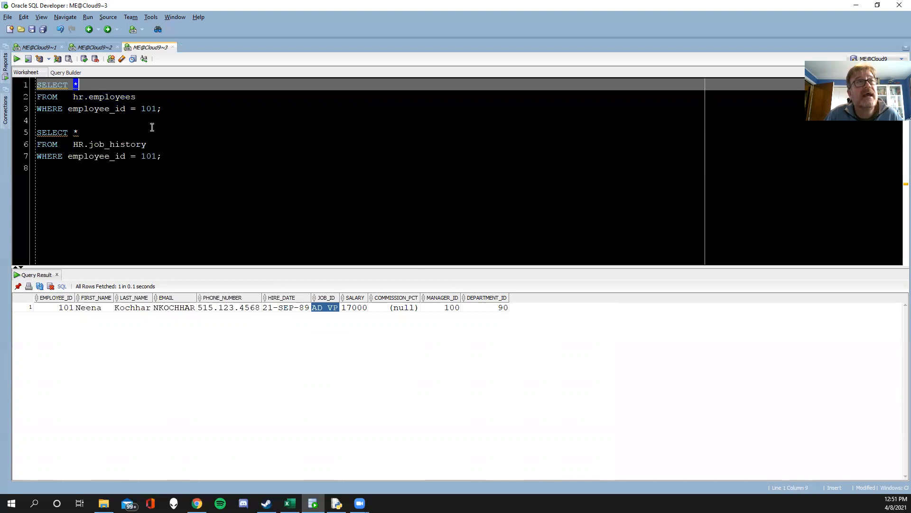
- Select only employee_id, job_id in the employee 101 queries and run both, giving AC_ACCOUNT and AC_MGR
type("emplo")
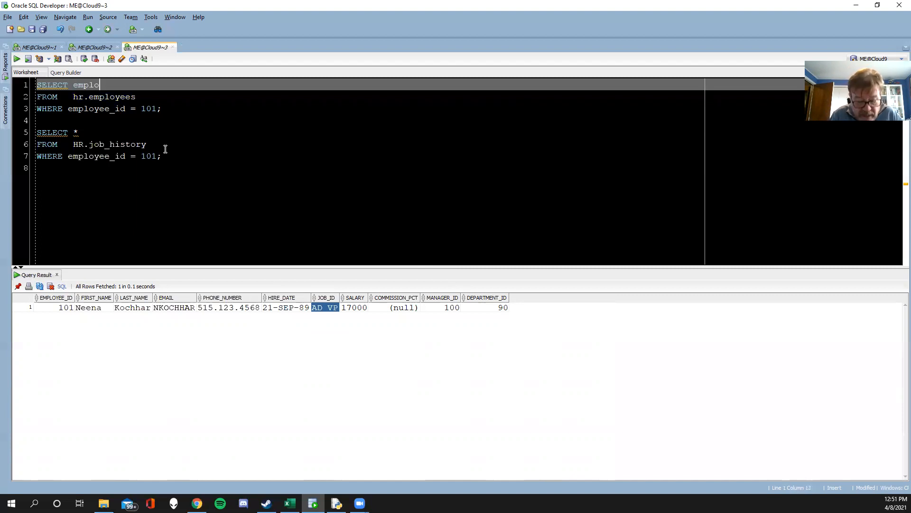
type("yee_id")
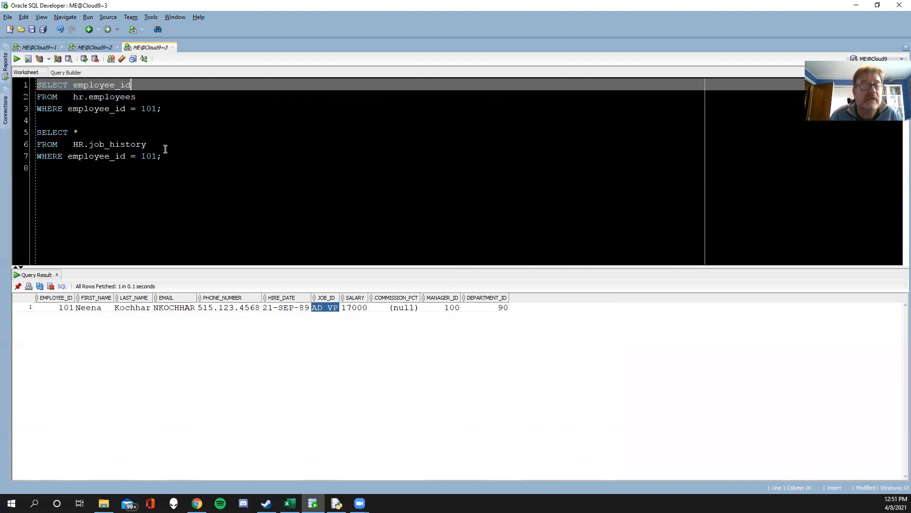
type(",")
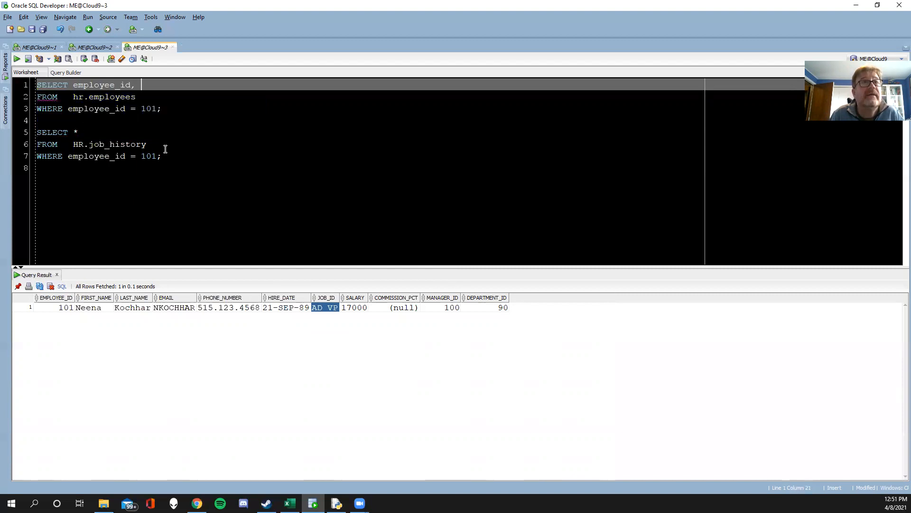
type("job_id")
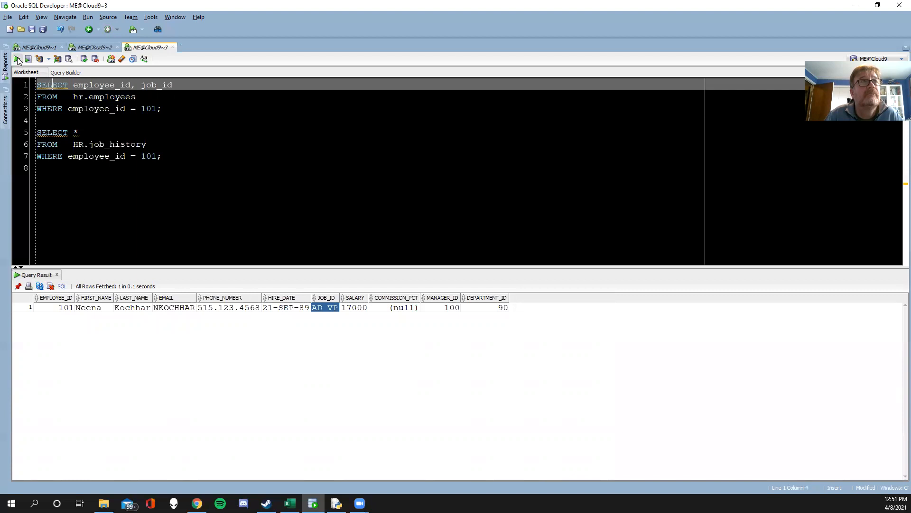
left_click(6, 59)
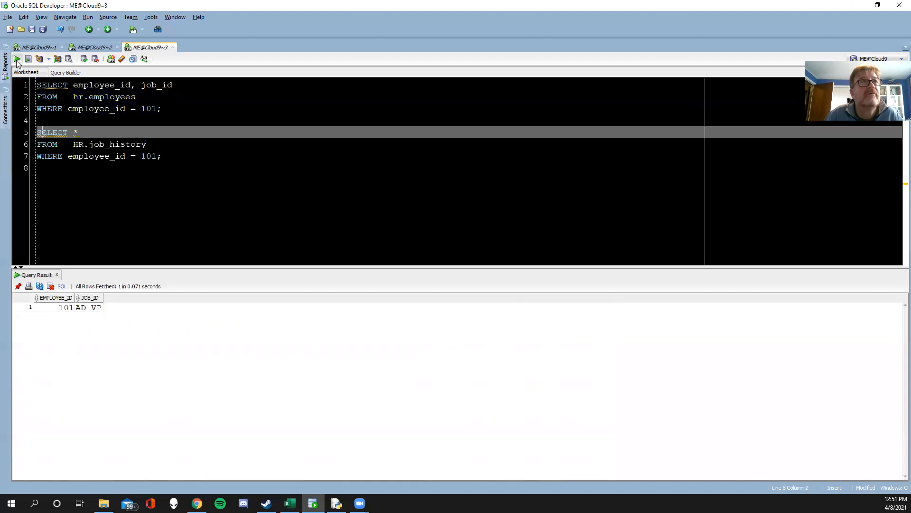
left_click(6, 59)
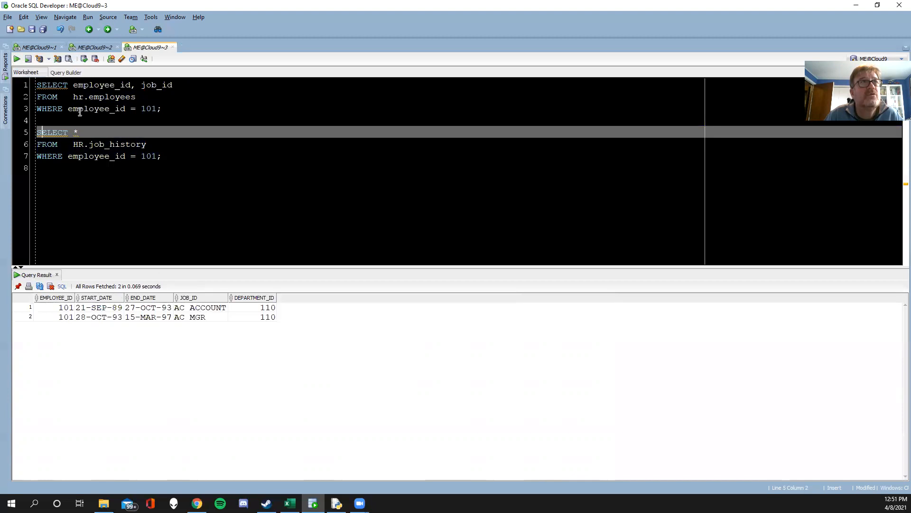
left_click_drag(73, 85, 172, 84)
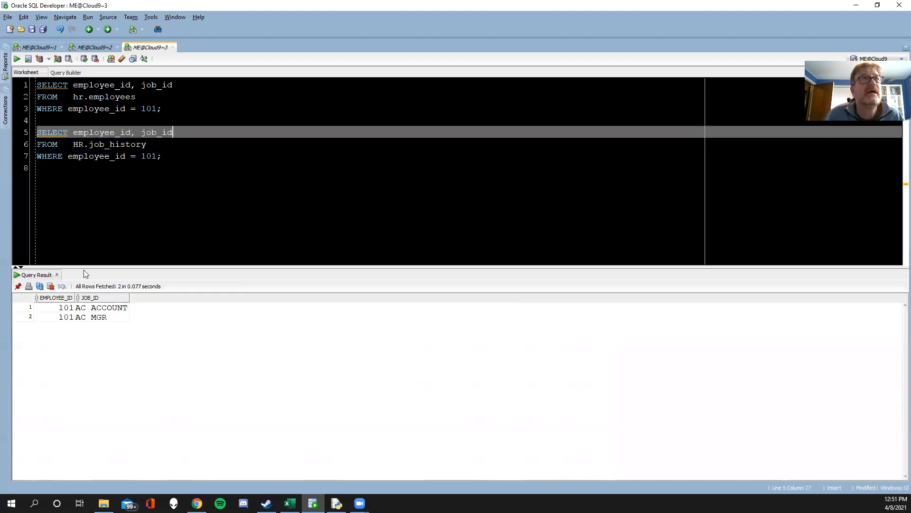
- Join the two employee 101 queries with UNION and run it, returning AC_ACCOUNT, AC_MGR and AD_VP
left_click(163, 108)
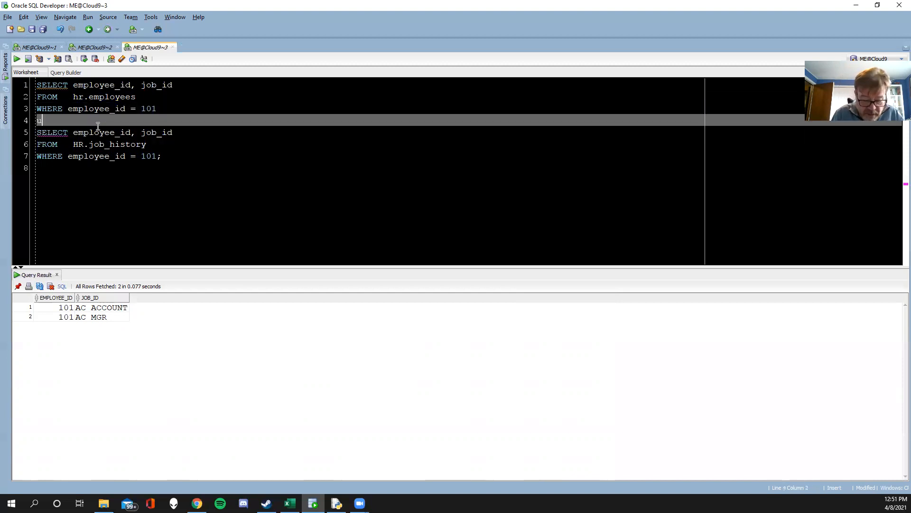
type("union")
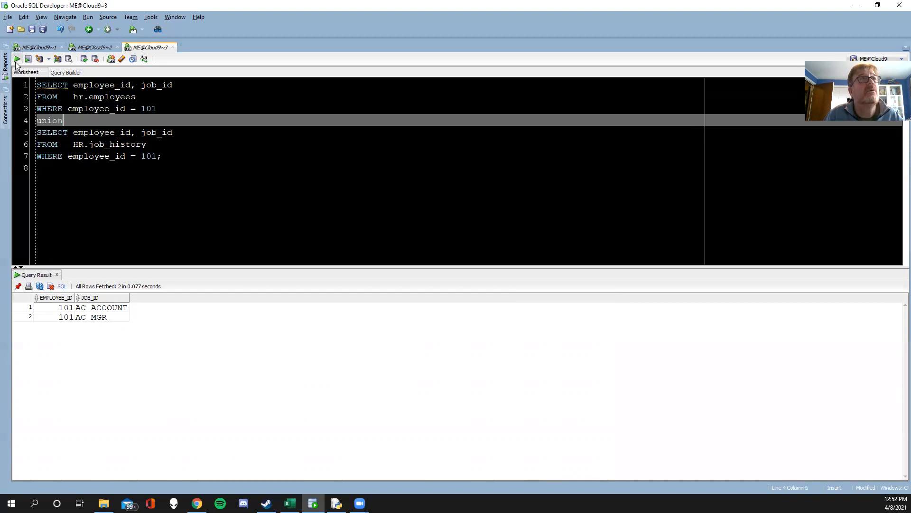
mouse_move(4, 72)
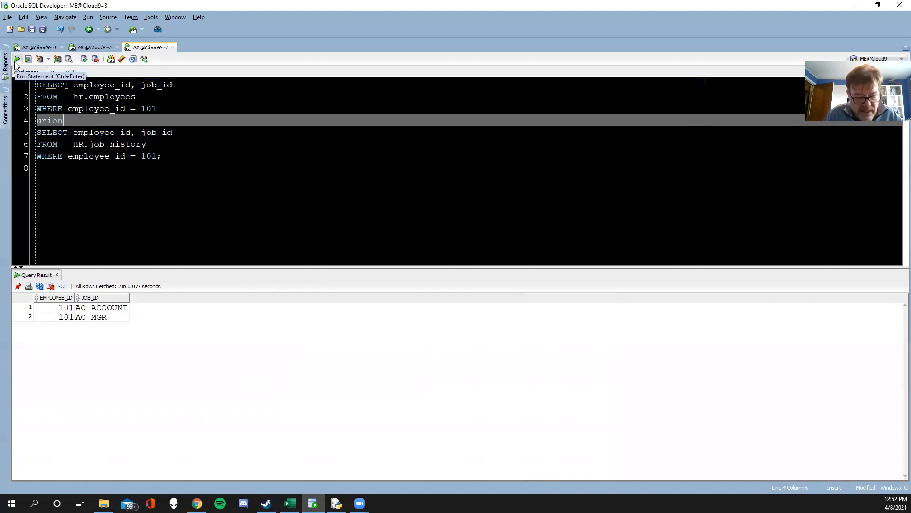
left_click(5, 59)
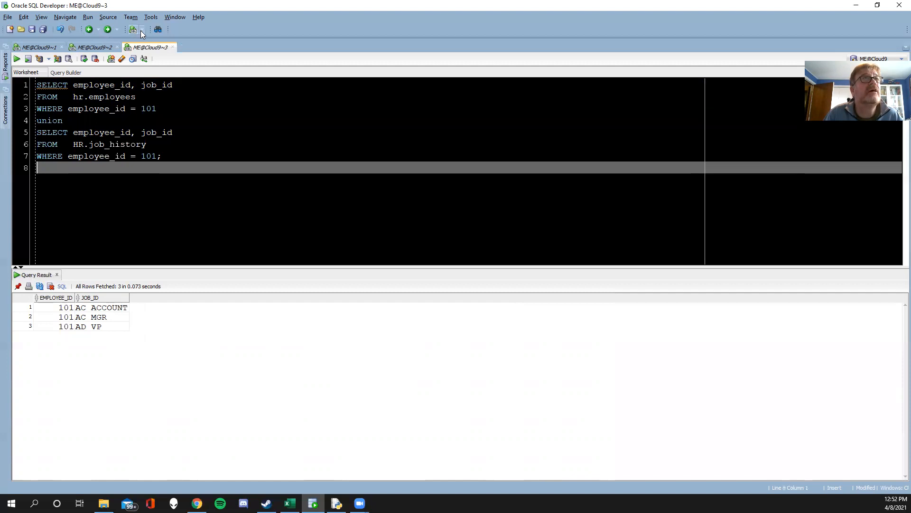
- Run SELECT * FROM HR.job_history for employee 101 in a new worksheet to see its columns
left_click(135, 29)
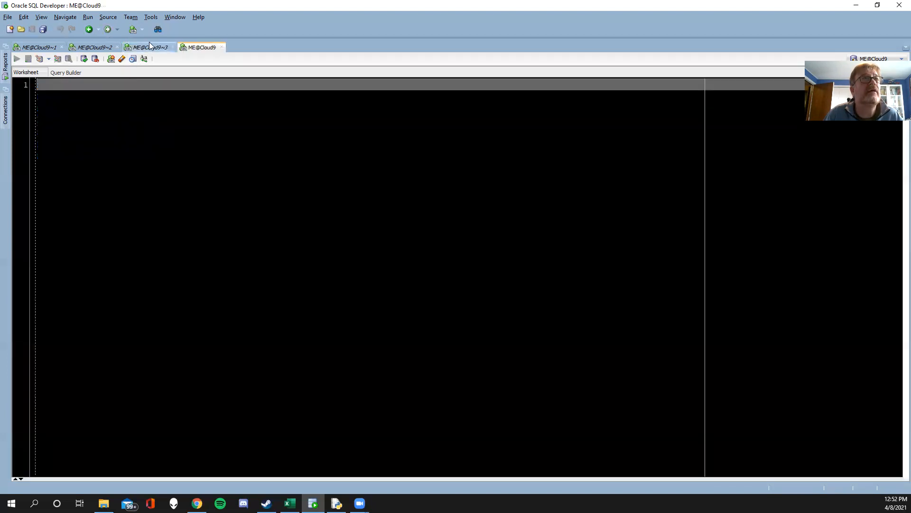
left_click(151, 46)
type("SELECT *")
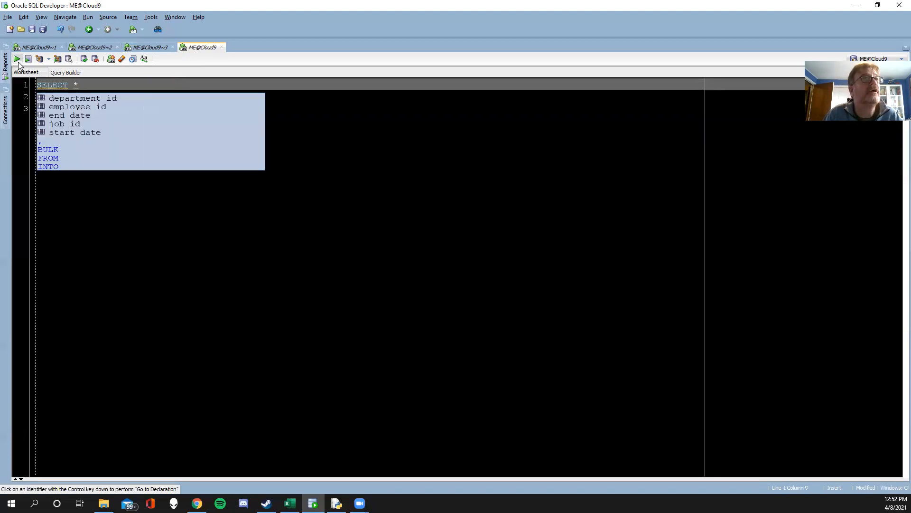
left_click(15, 58)
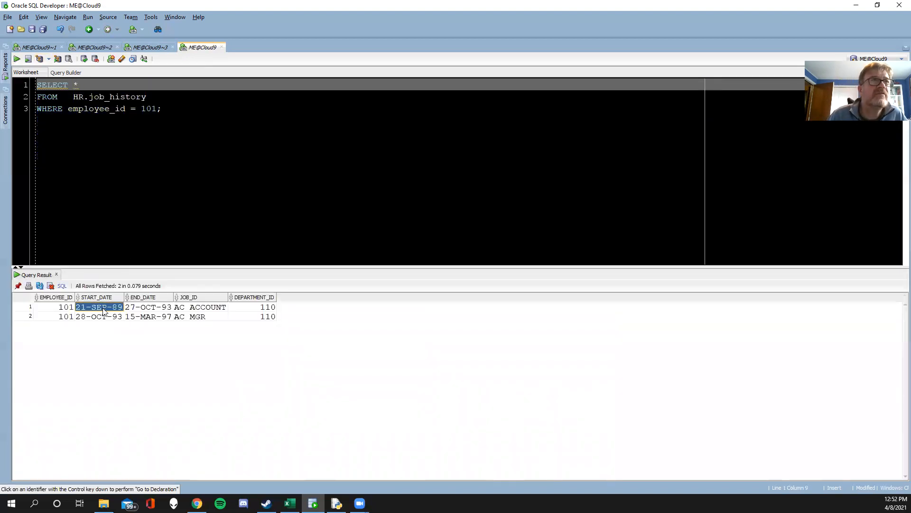
- Append end_date to the union's second SELECT, checking the job_history column names
left_click(147, 307)
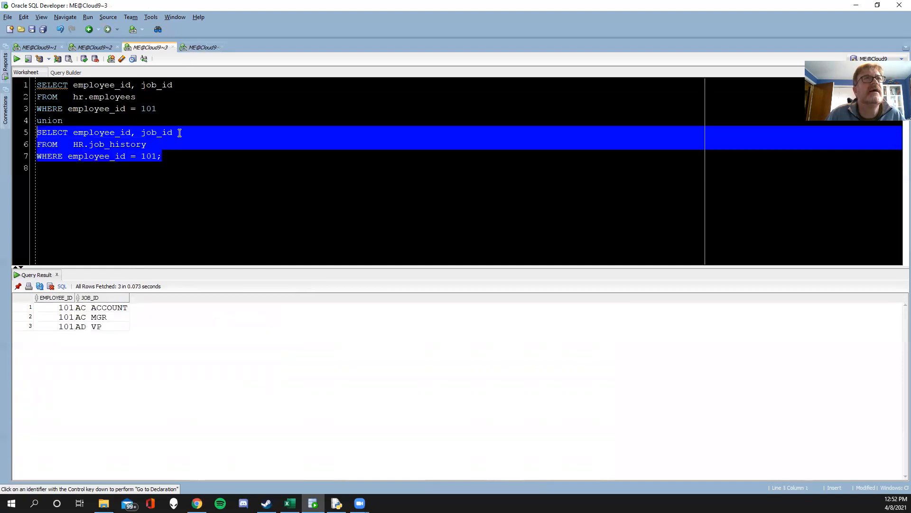
type(", en")
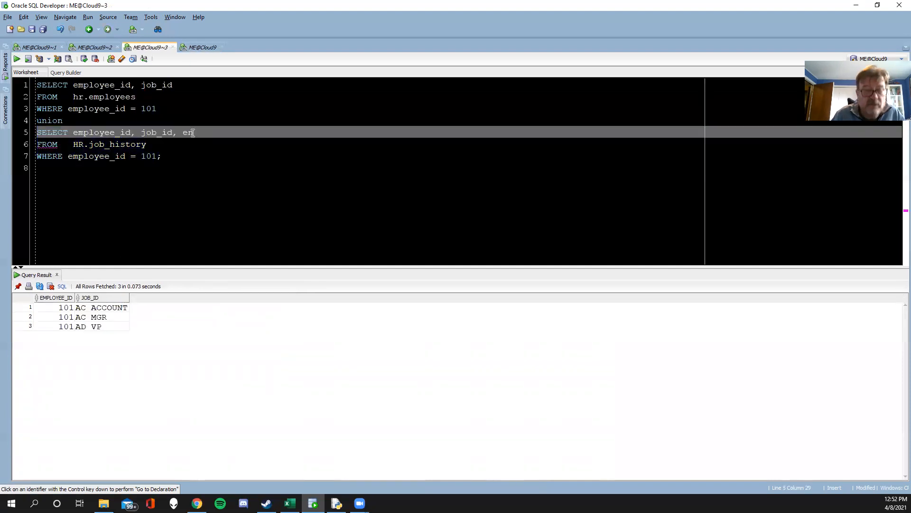
left_click(202, 46)
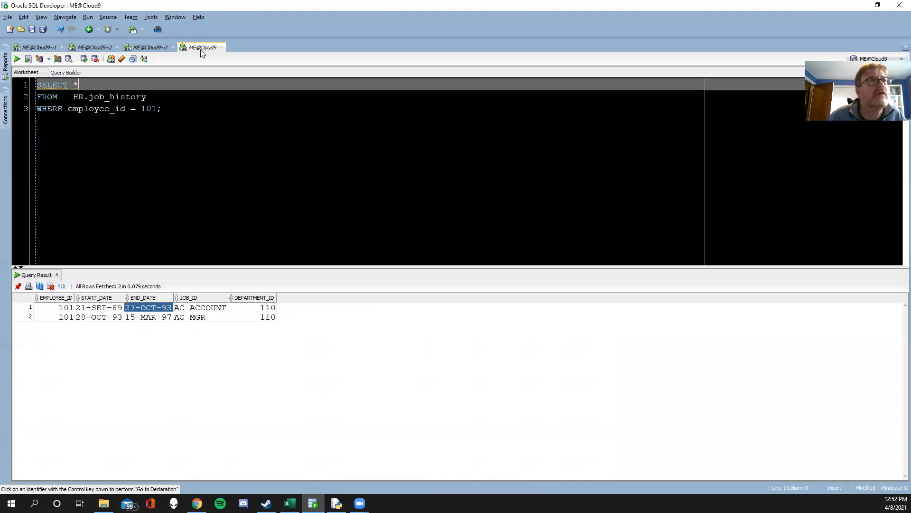
left_click(146, 46)
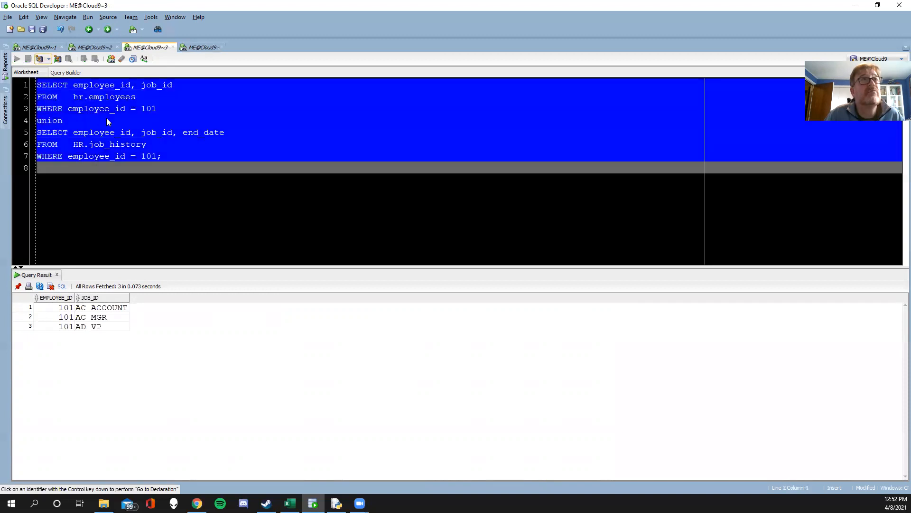
- Run the union to get ORA-01789, then add sysdate as the first query's third column
left_click(15, 59)
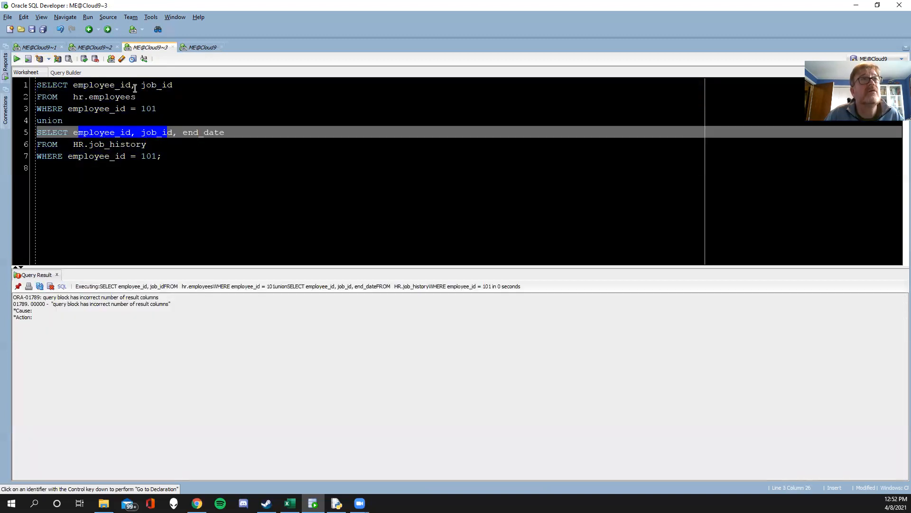
left_click(198, 85)
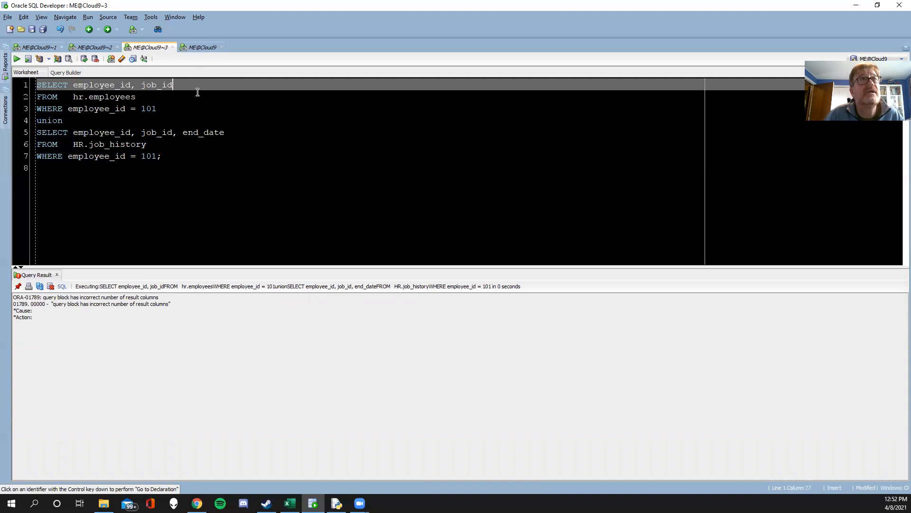
mouse_move(190, 77)
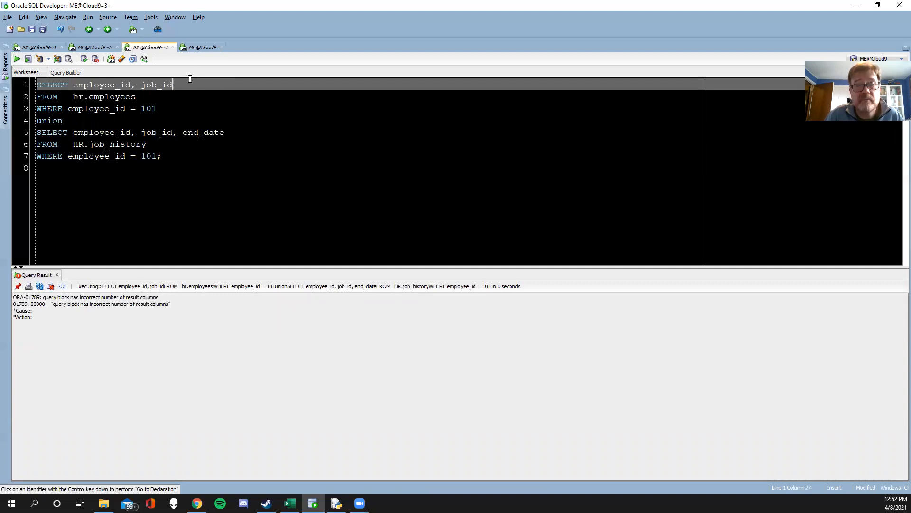
mouse_move(249, 114)
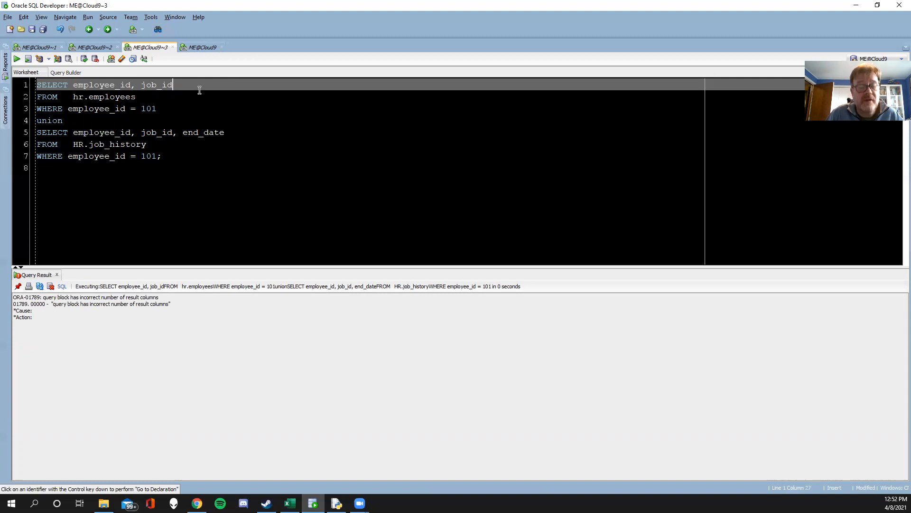
type(",")
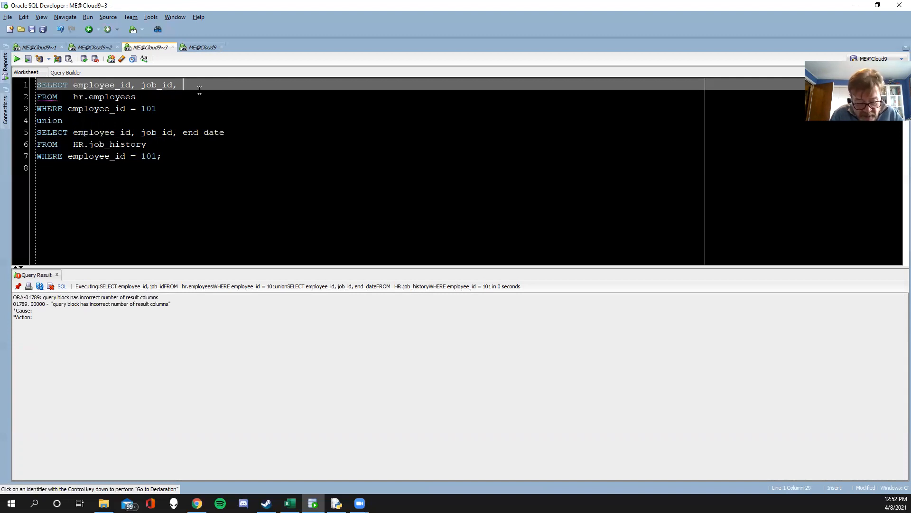
type("sysdate")
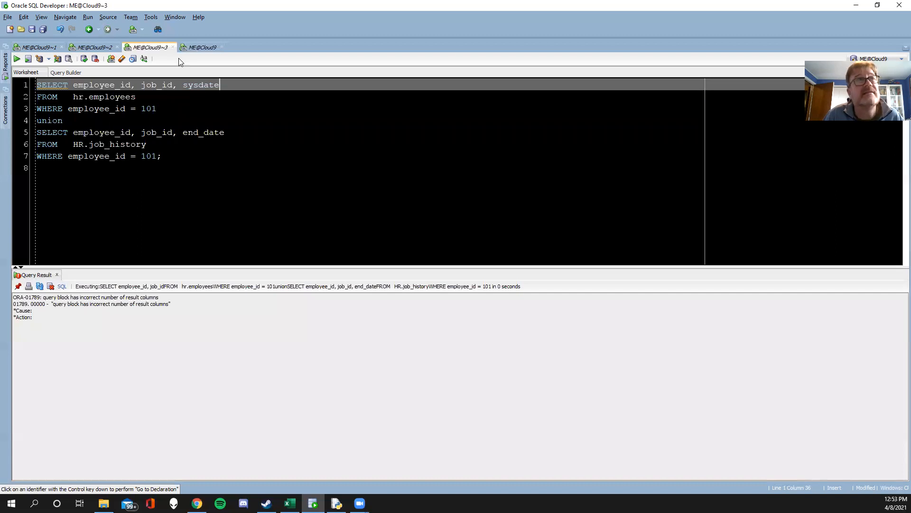
double_click(200, 84)
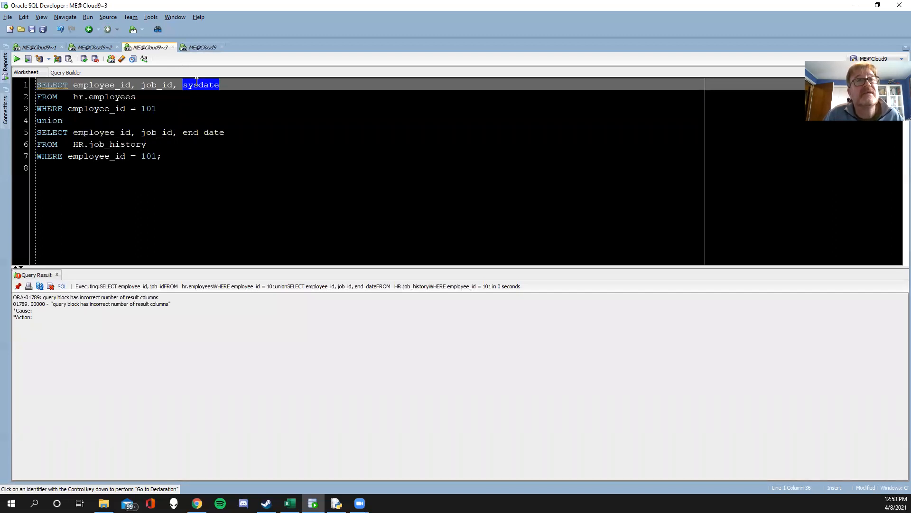
left_click(97, 97)
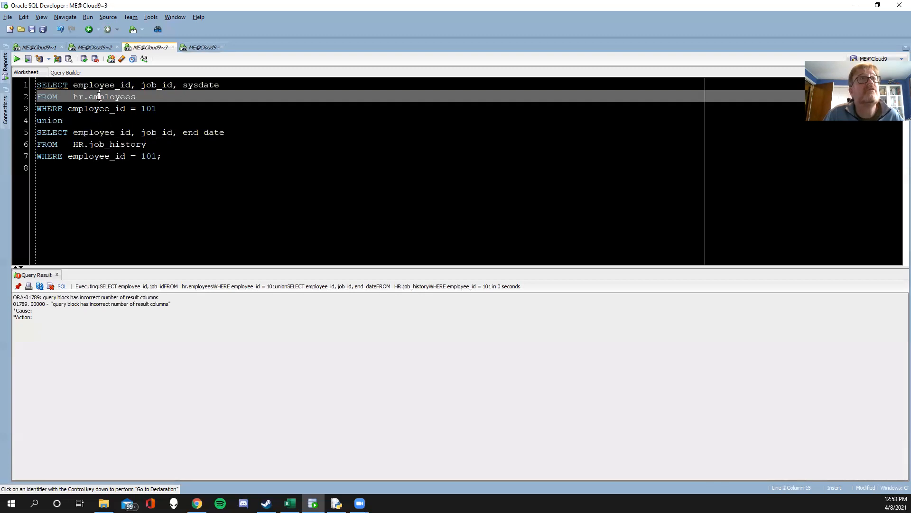
left_click(16, 59)
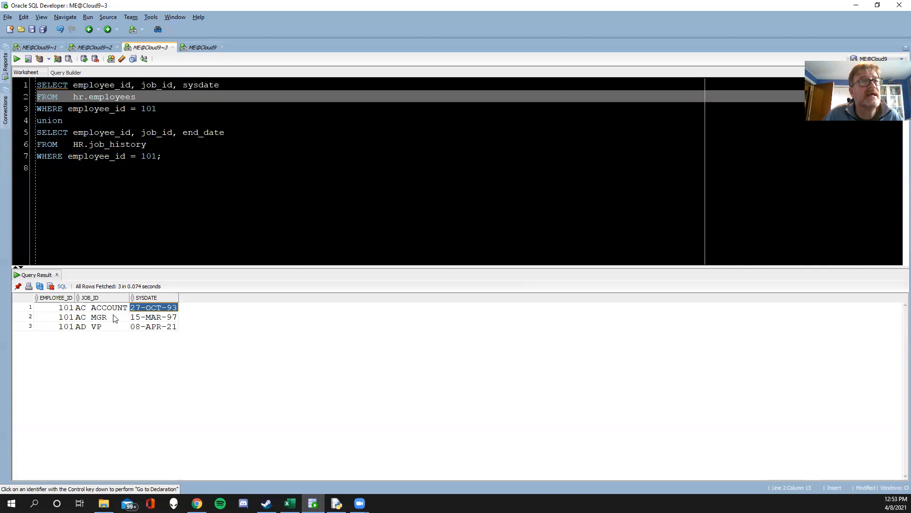
left_click(98, 317)
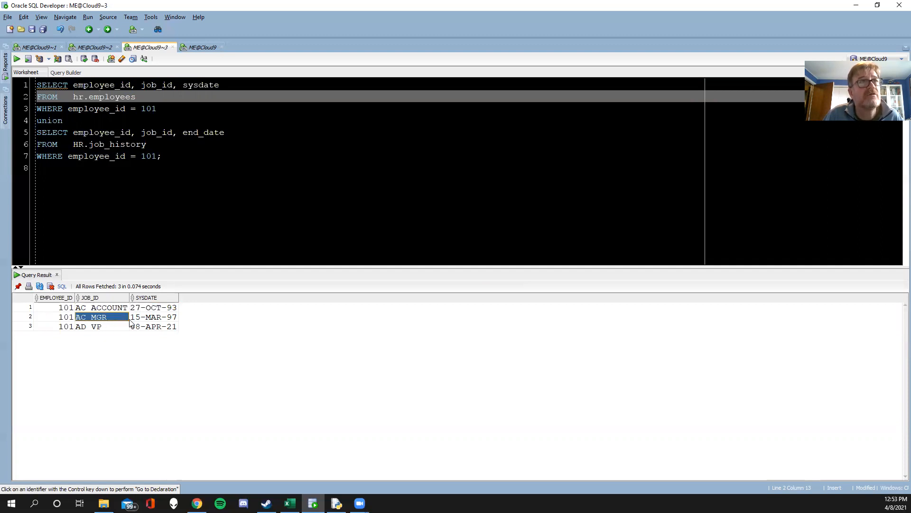
left_click(95, 327)
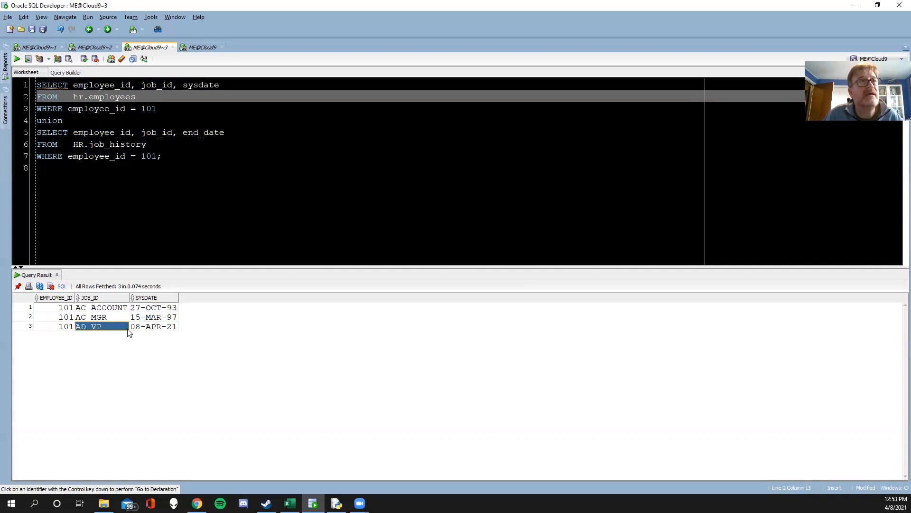
left_click(152, 327)
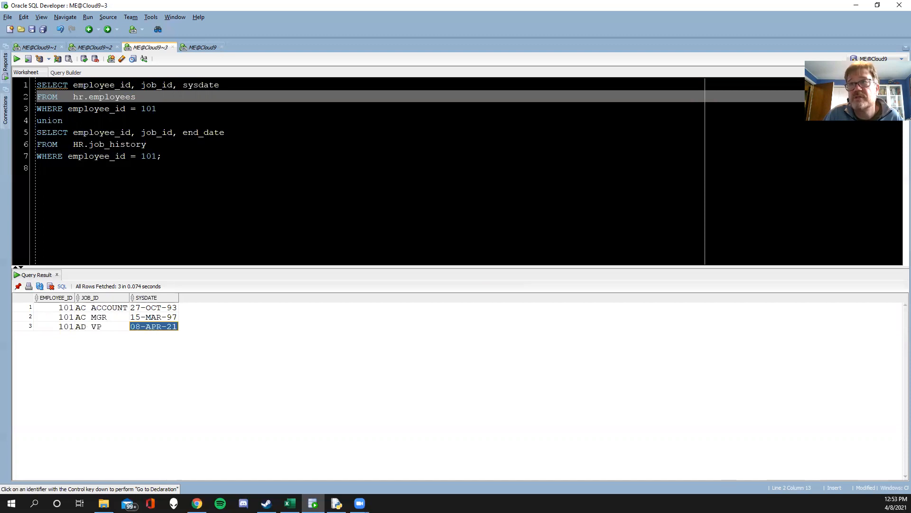
mouse_move(321, 353)
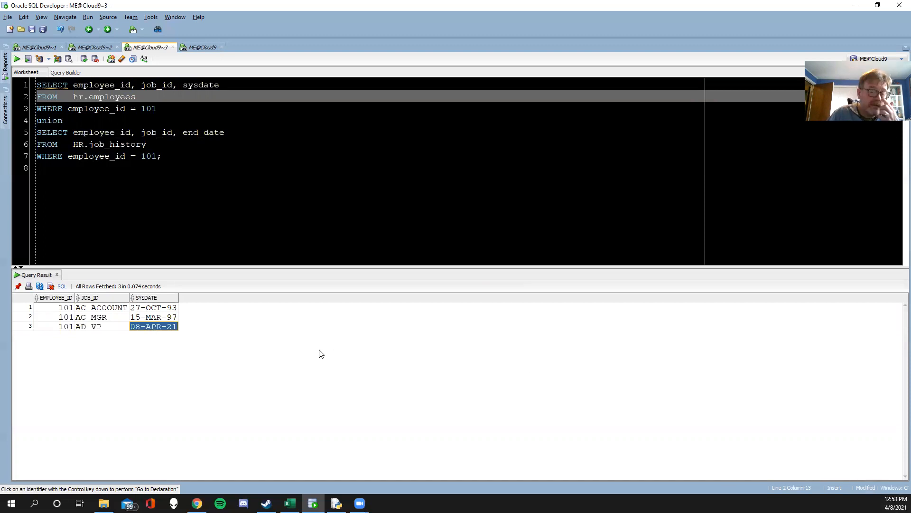
mouse_move(313, 292)
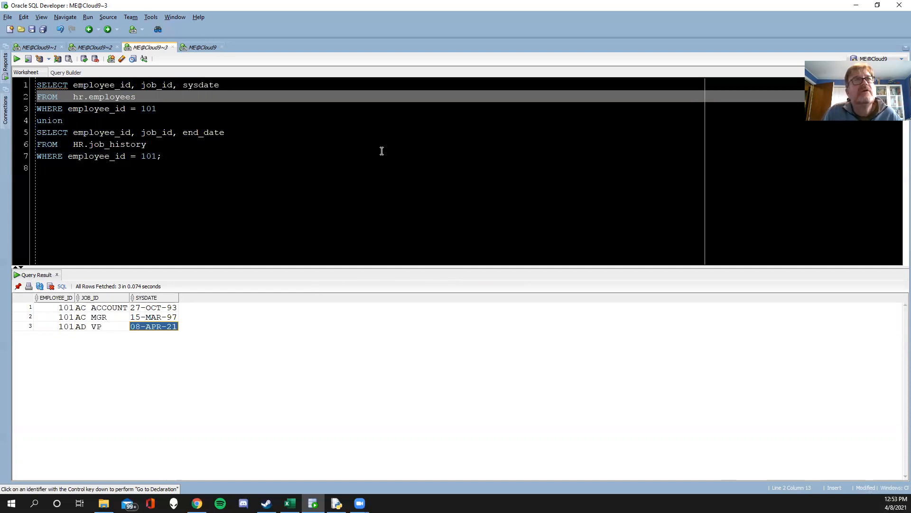
mouse_move(93, 52)
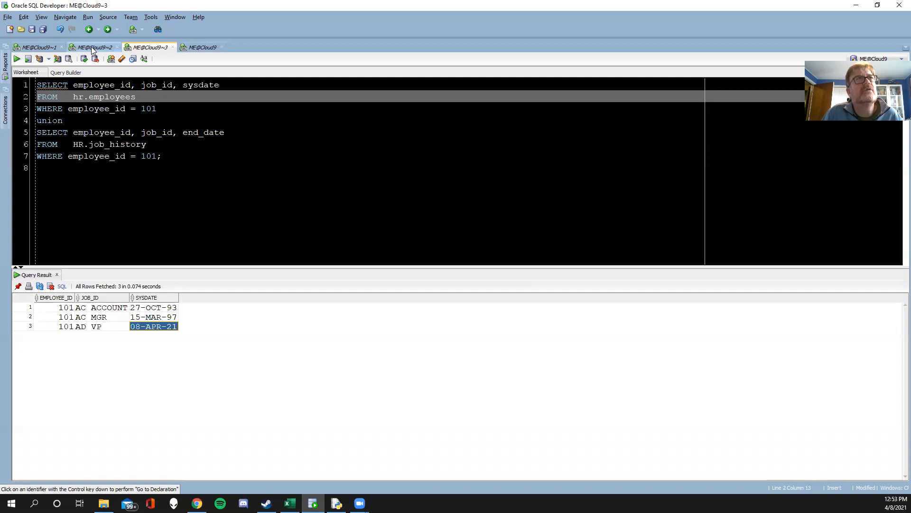
mouse_move(93, 48)
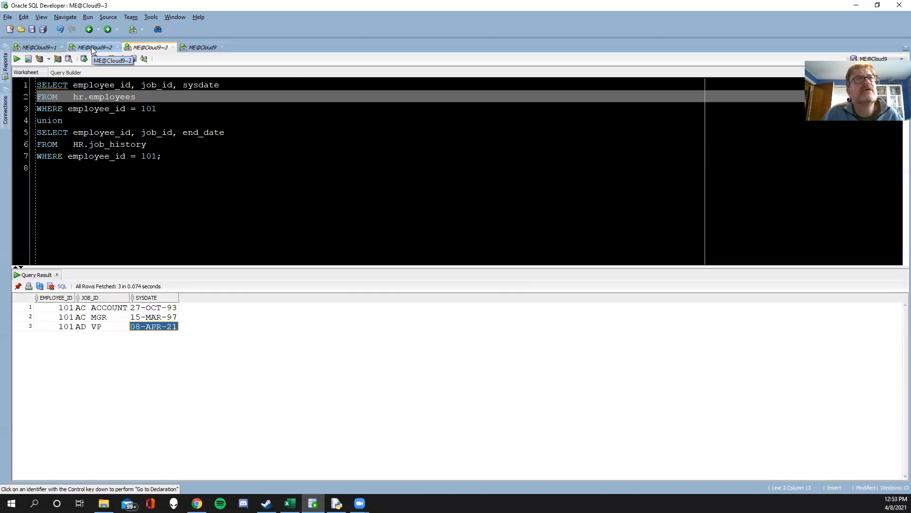
- Review the job_history and employees listings, then return to employee 101's job history worksheet
left_click(37, 46)
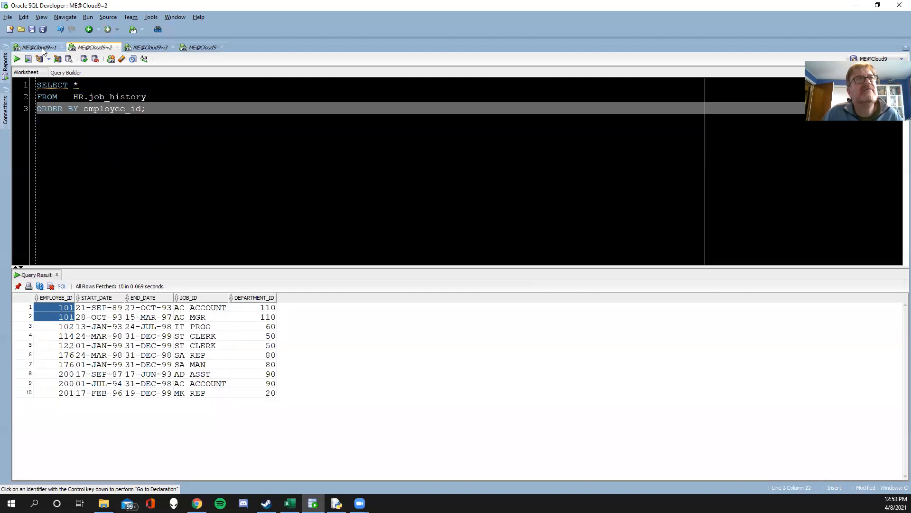
left_click(31, 46)
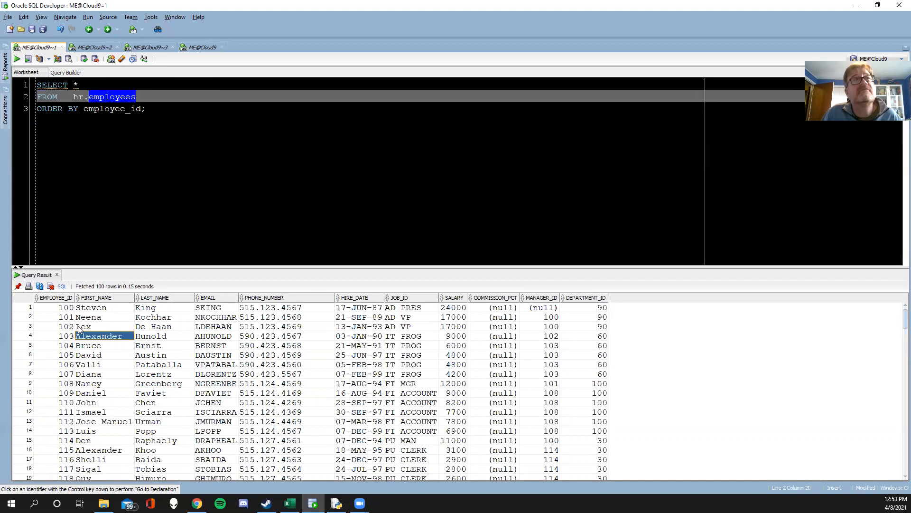
mouse_move(91, 57)
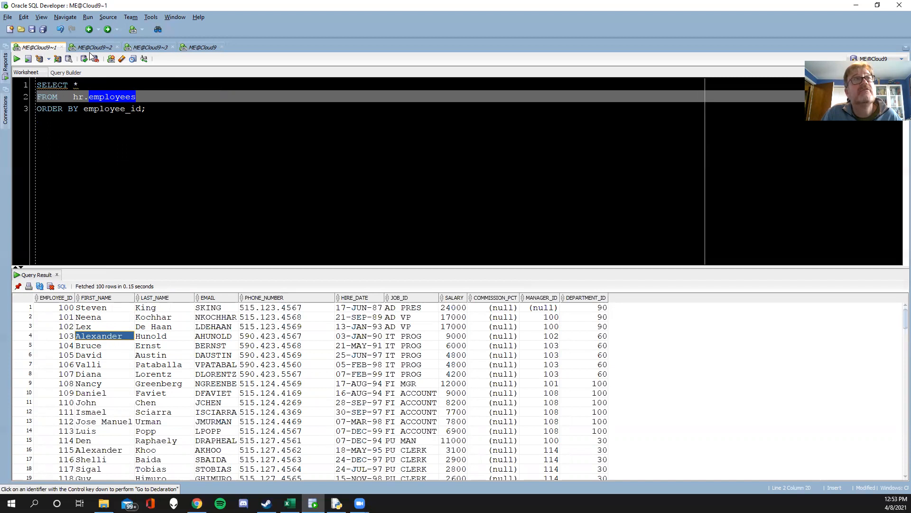
left_click(93, 47)
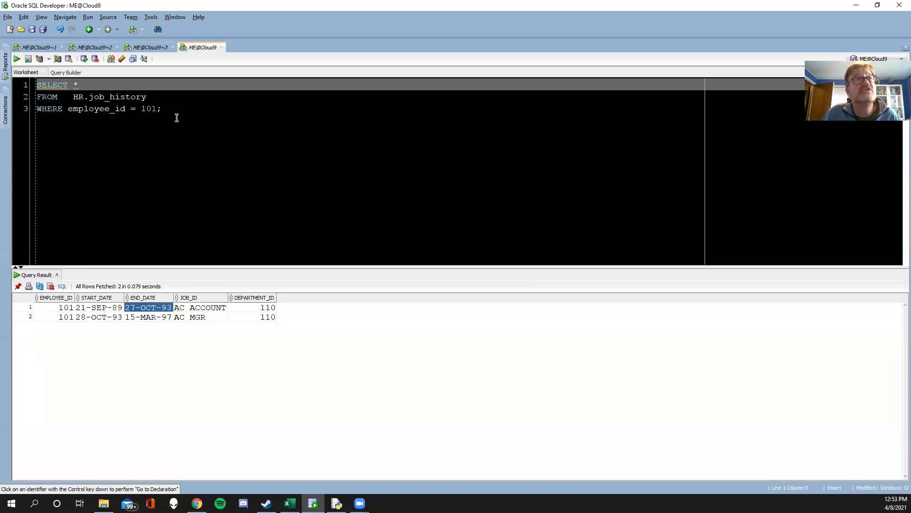
- Replace the query with select employee_id from hr.employees minus select employee_id from
key("ctrl+a")
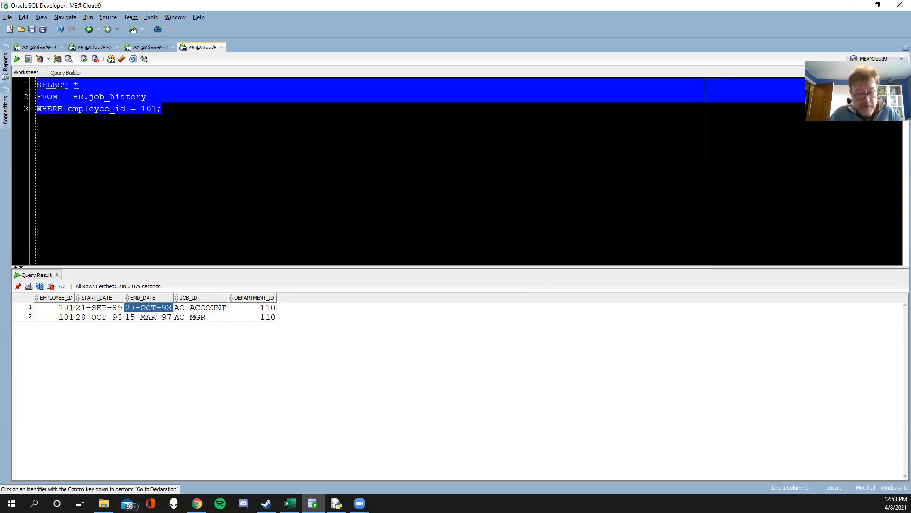
type("select e")
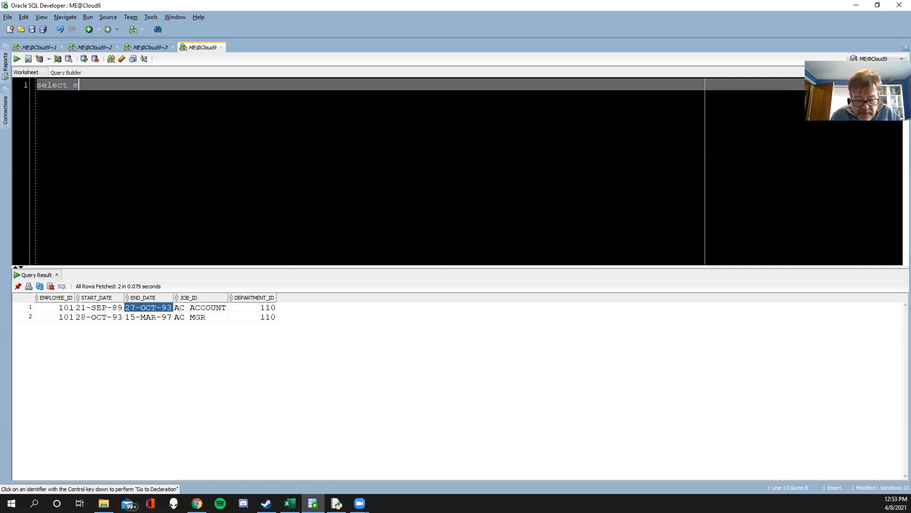
type("mployee_id")
type("from")
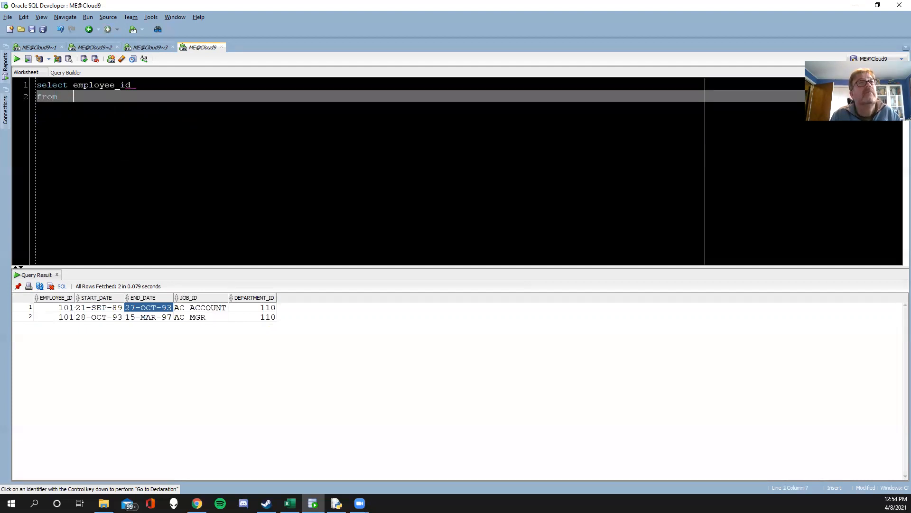
type("hr.employees")
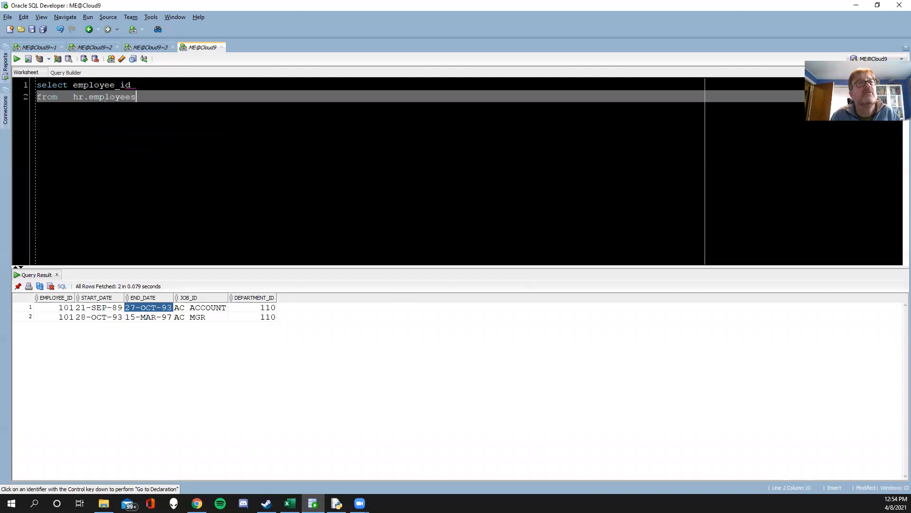
type("minus")
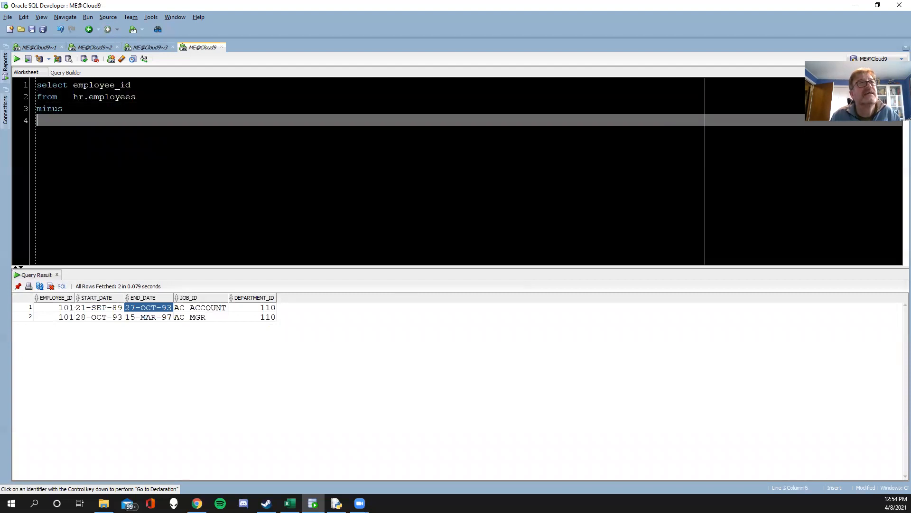
type("select employe")
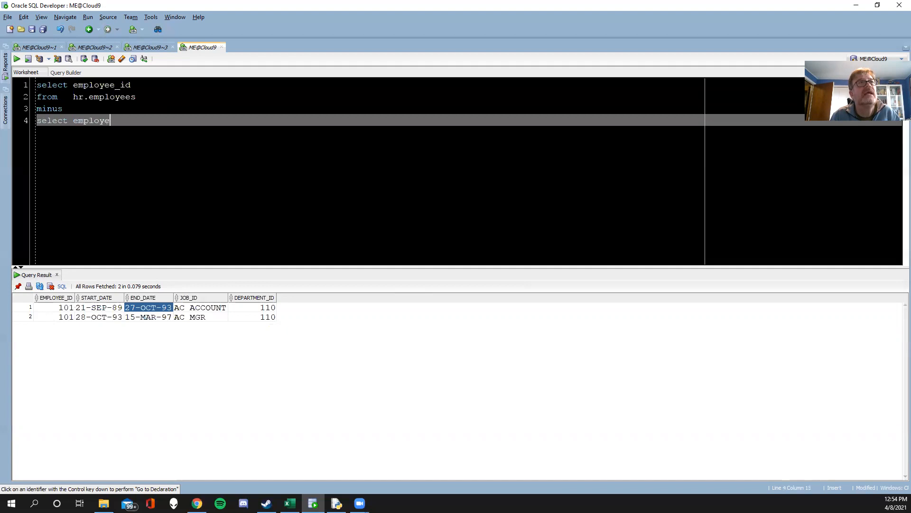
type("e_id")
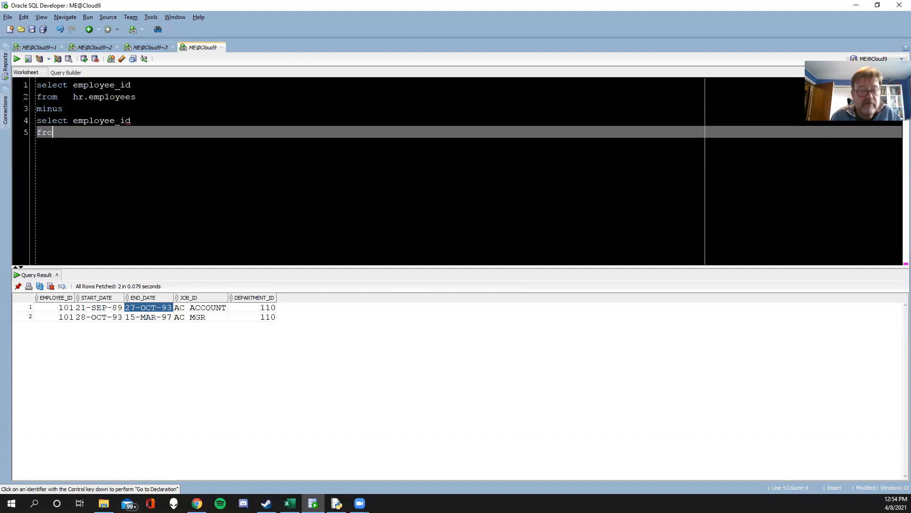
type("m")
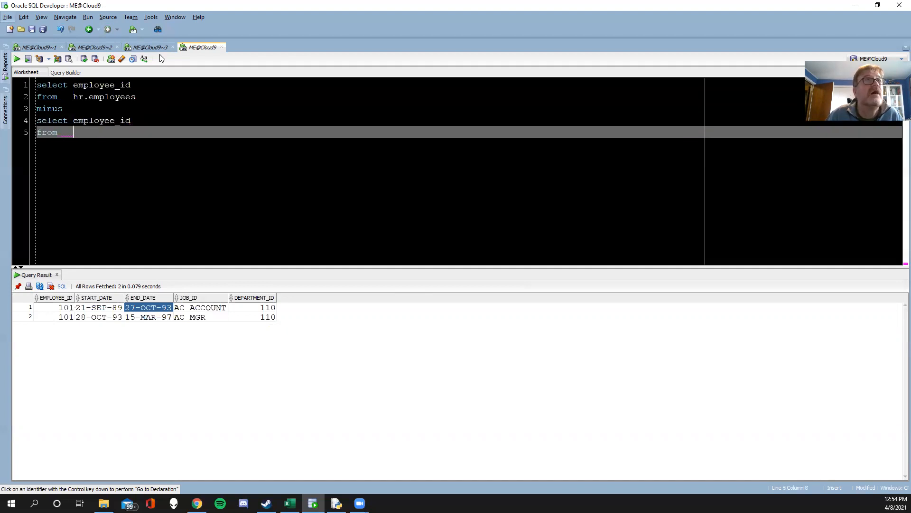
- Copy HR.job_history from the UNION worksheet into the MINUS query and run it
left_click(151, 47)
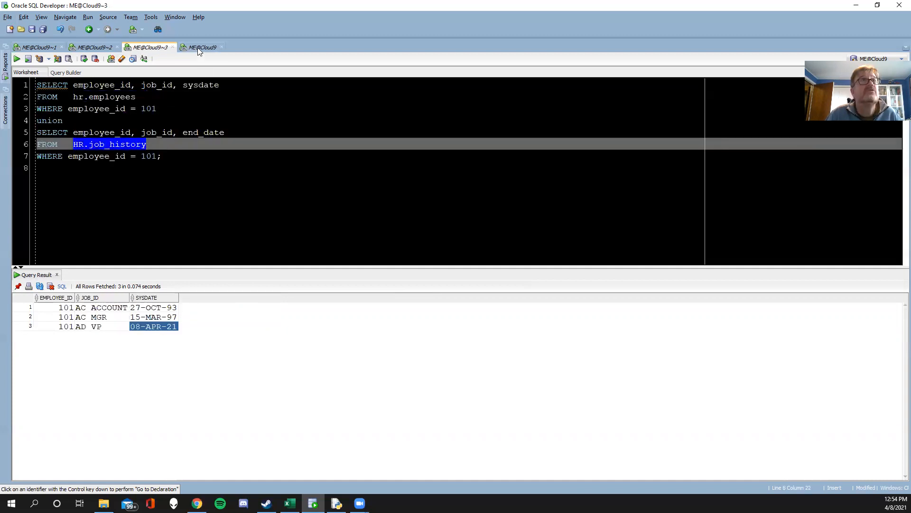
left_click(201, 47)
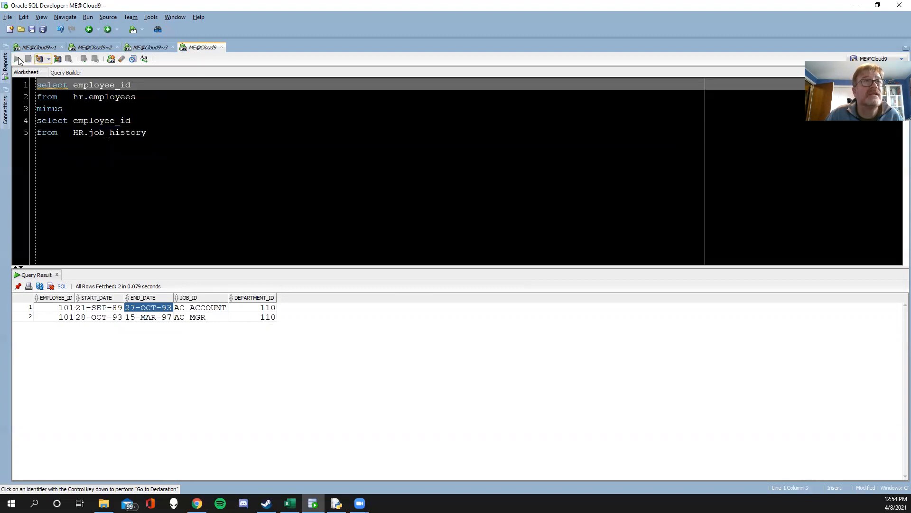
left_click(16, 59)
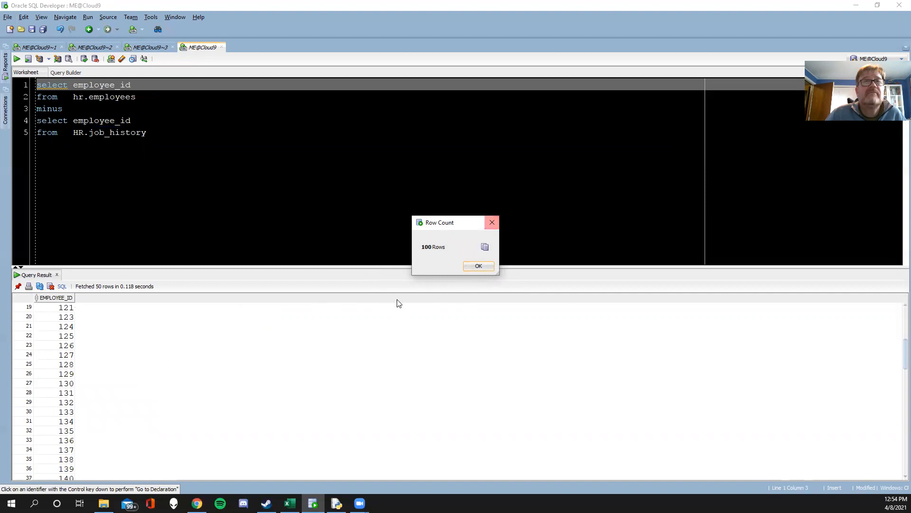
mouse_move(430, 270)
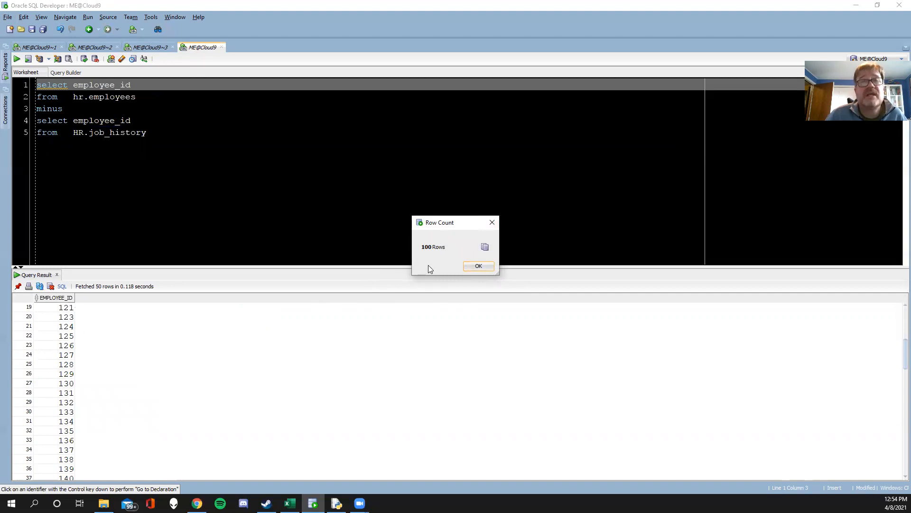
mouse_move(434, 252)
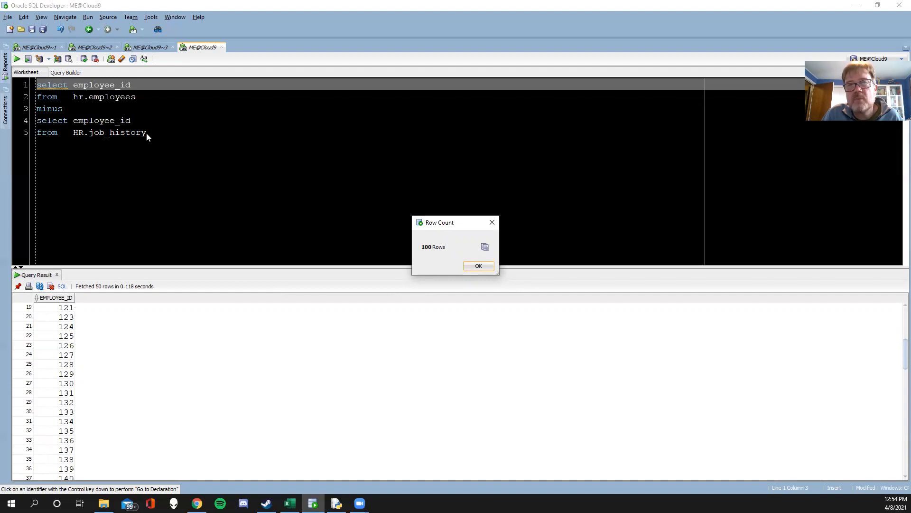
mouse_move(40, 326)
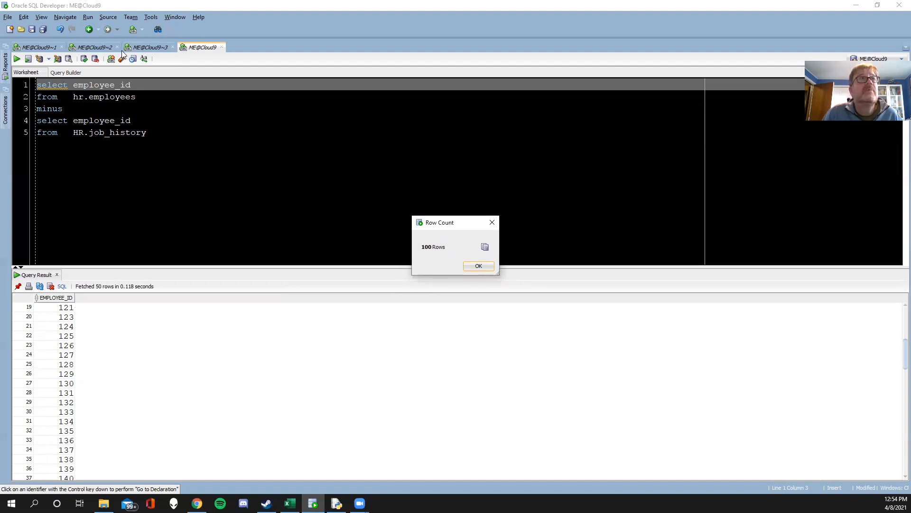
- Dismiss the 100-row count message and return to the job_history listing worksheet
left_click(479, 266)
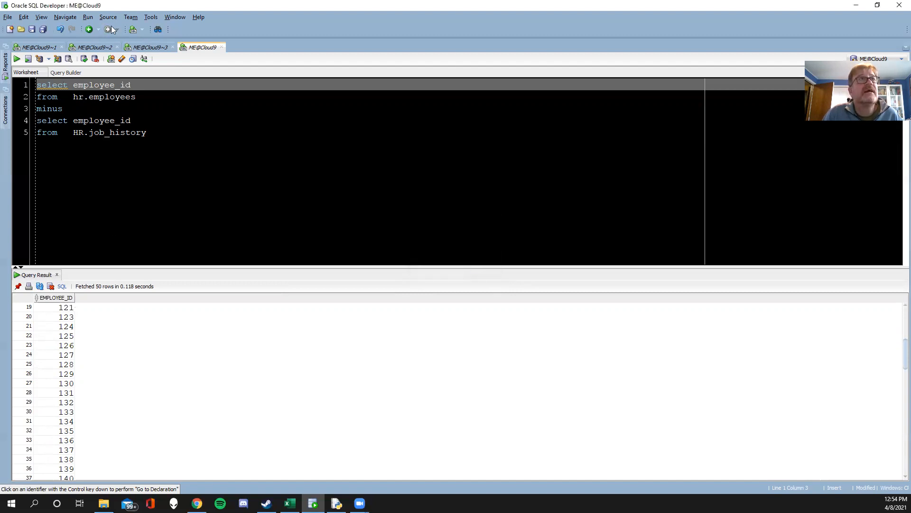
left_click(97, 47)
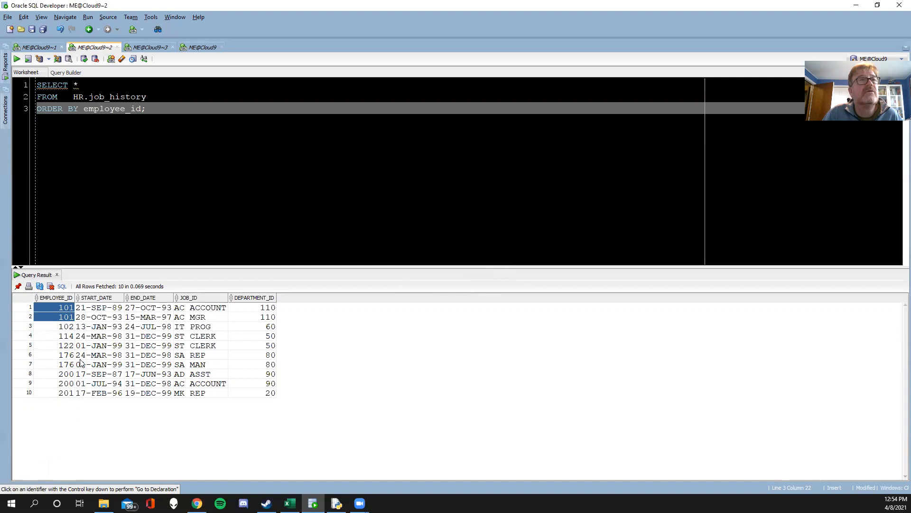
- Inspect employee 176's SA_REP and SA_MAN job_history rows, then return to the MINUS worksheet
left_click(64, 355)
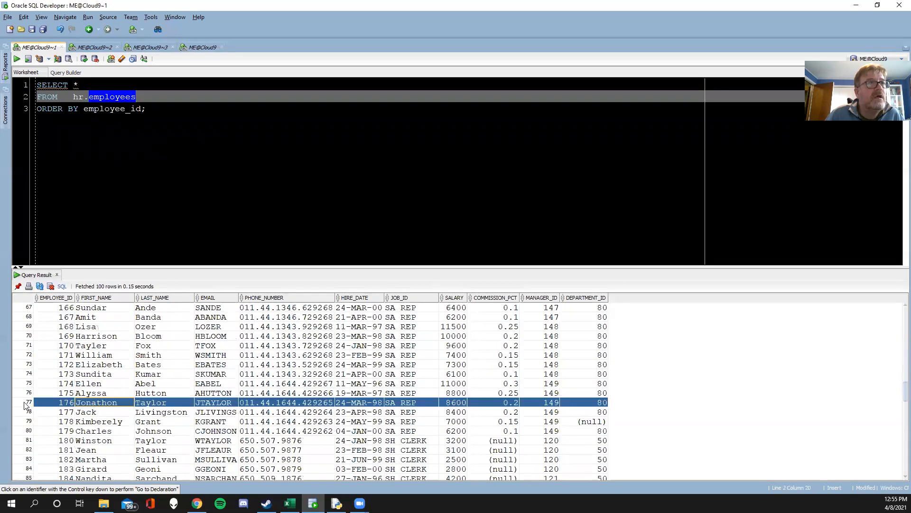
mouse_move(427, 402)
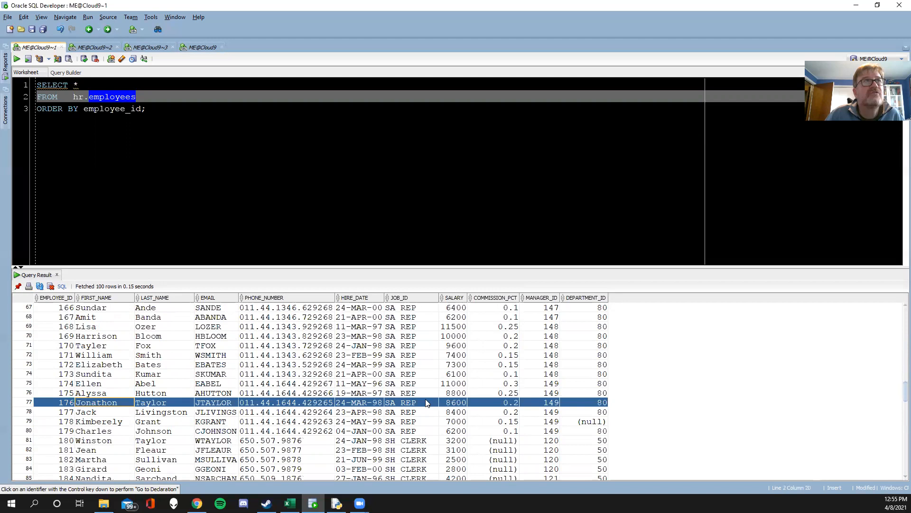
left_click(91, 46)
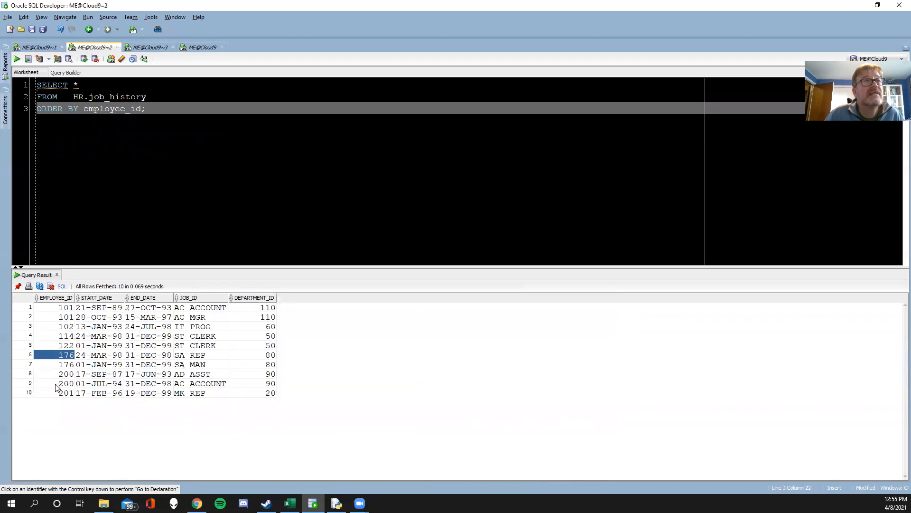
left_click(197, 355)
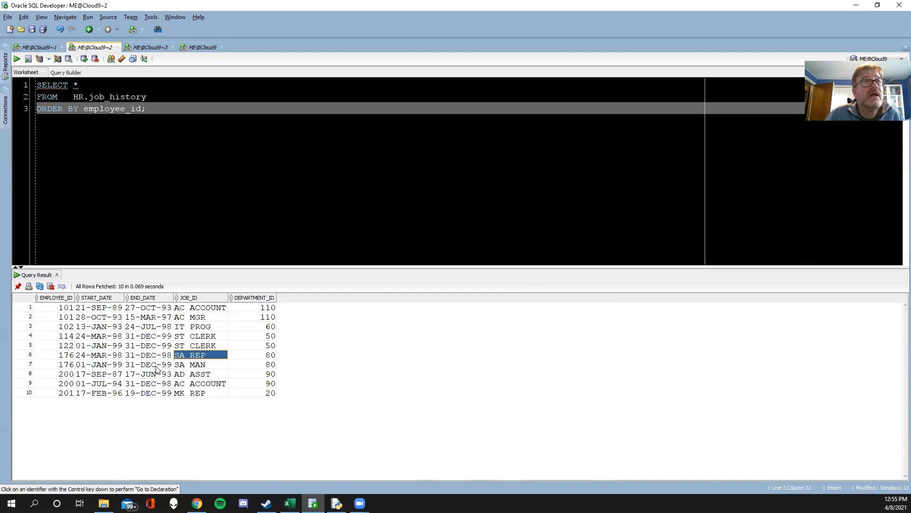
left_click(198, 365)
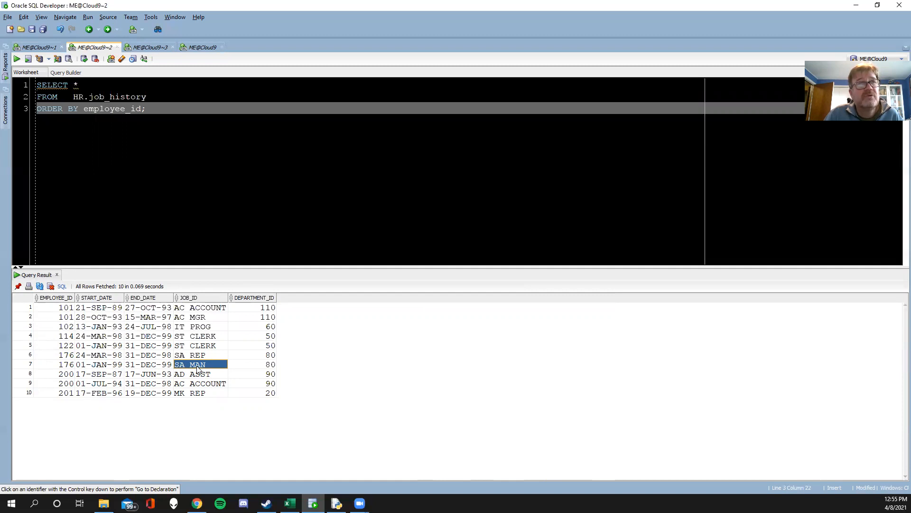
mouse_move(59, 369)
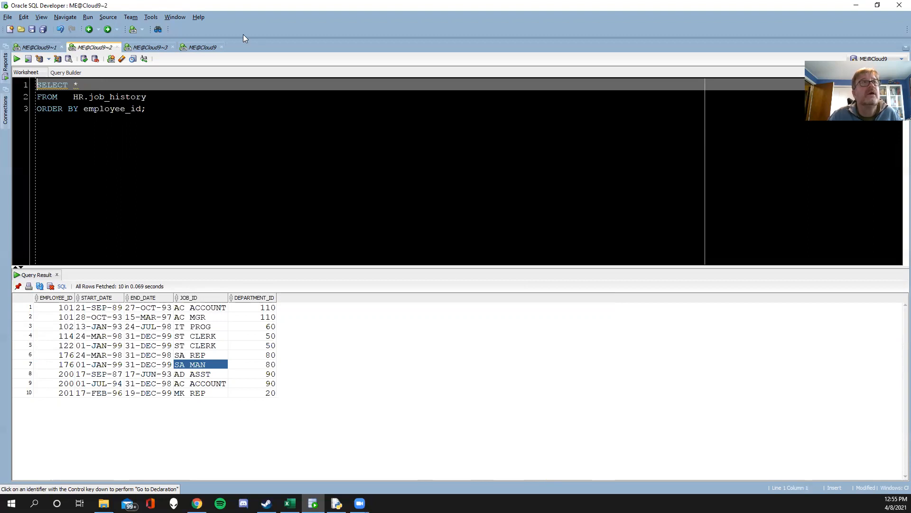
left_click(201, 47)
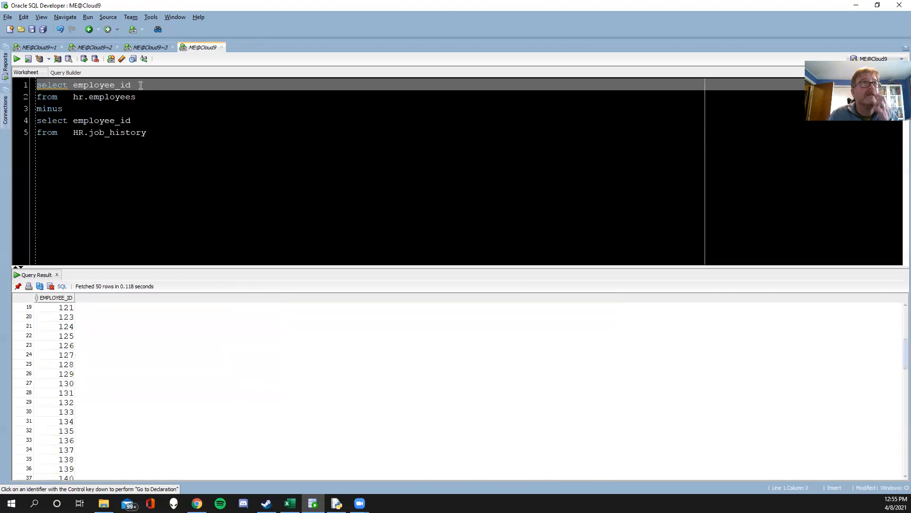
- Select employee_id, job_id in both halves with INTERSECT and run it, returning 176 SA_REP and 200 AD_ASST
type(", job")
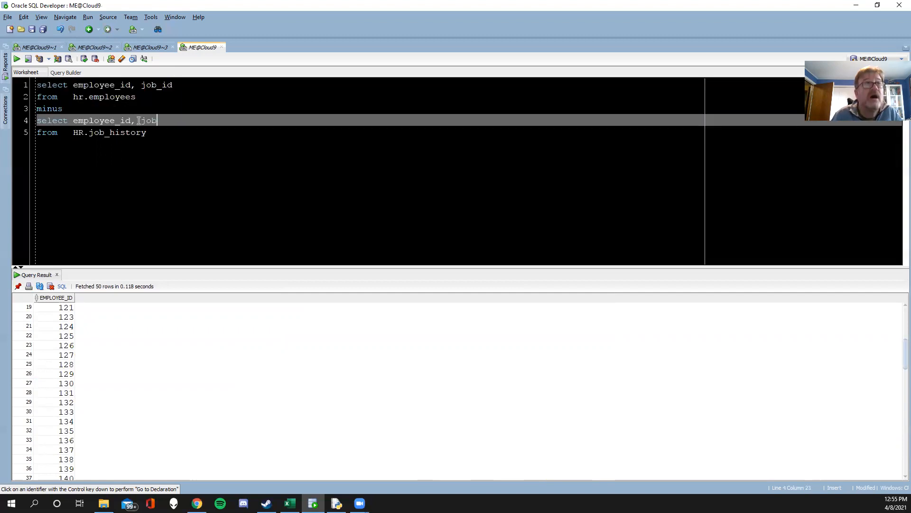
type("_id")
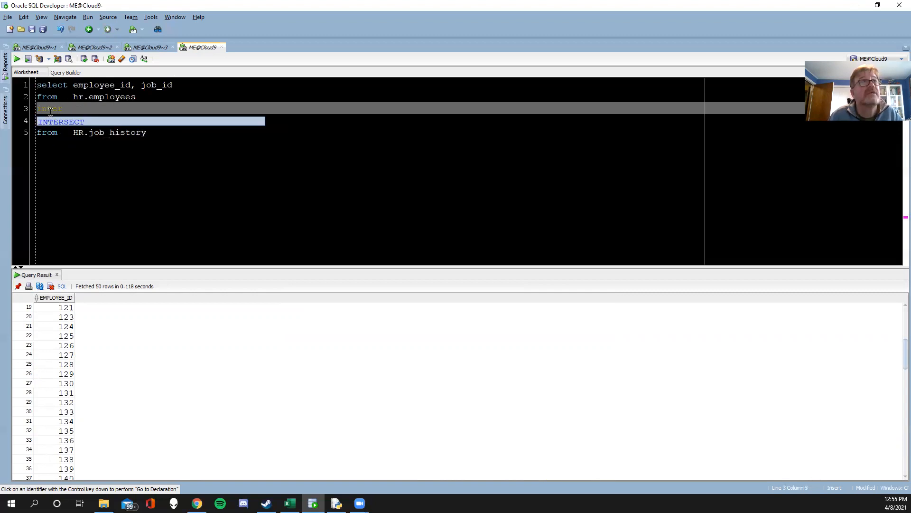
type("select employee_id, job_id")
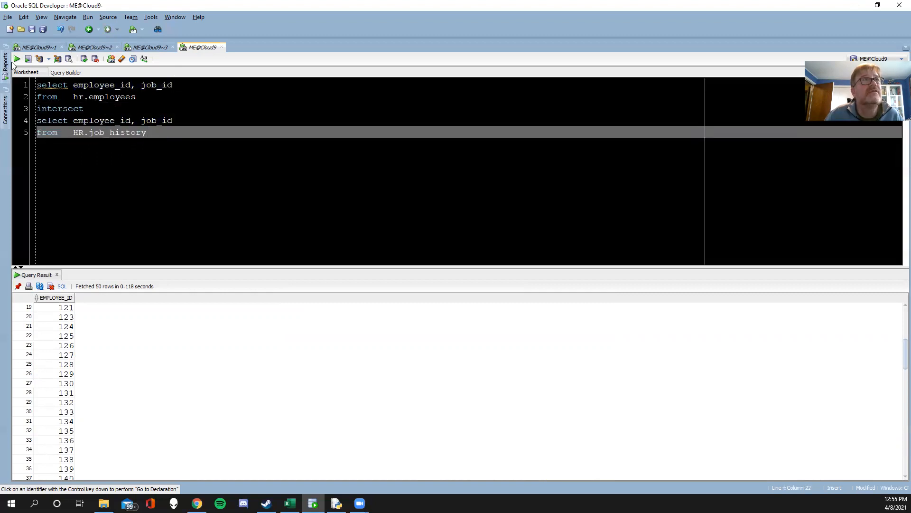
left_click(15, 59)
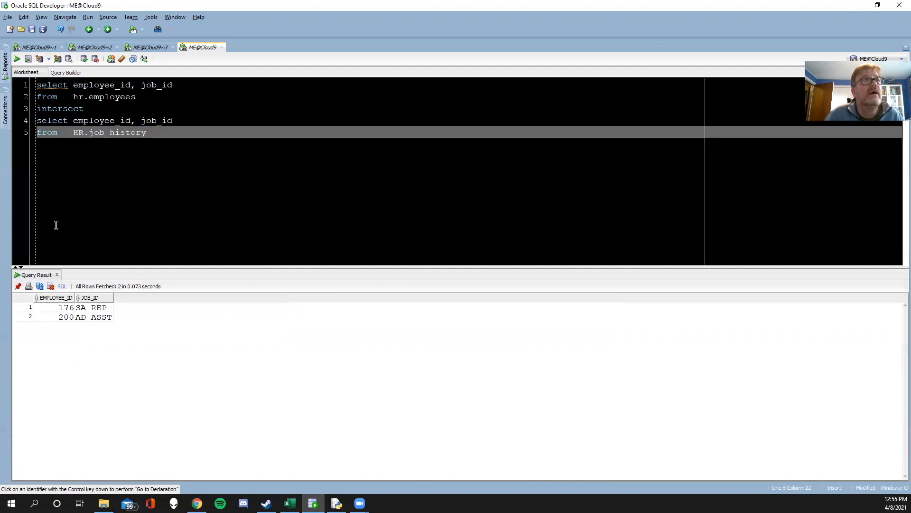
left_click(61, 307)
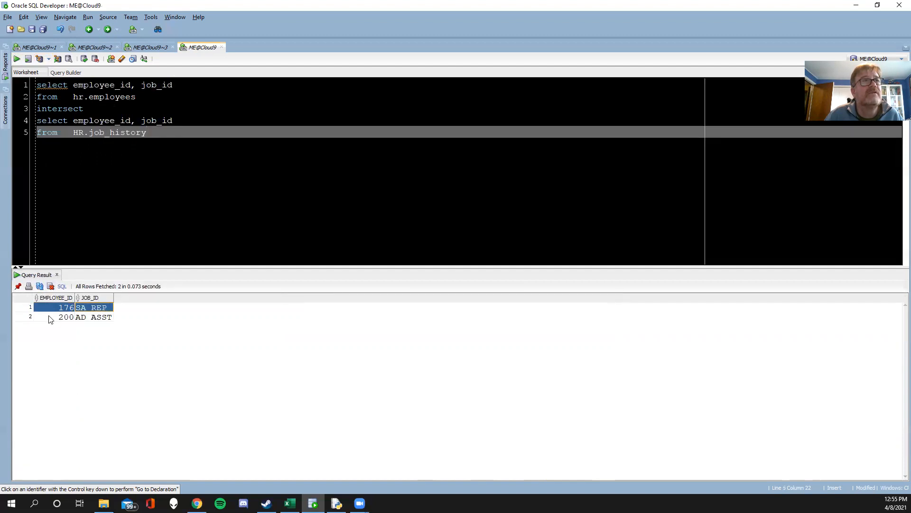
left_click(62, 317)
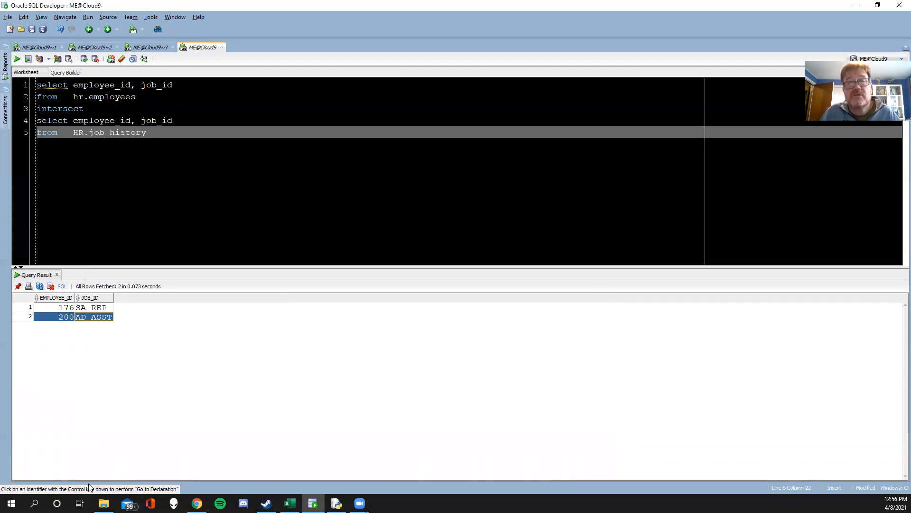
mouse_move(103, 442)
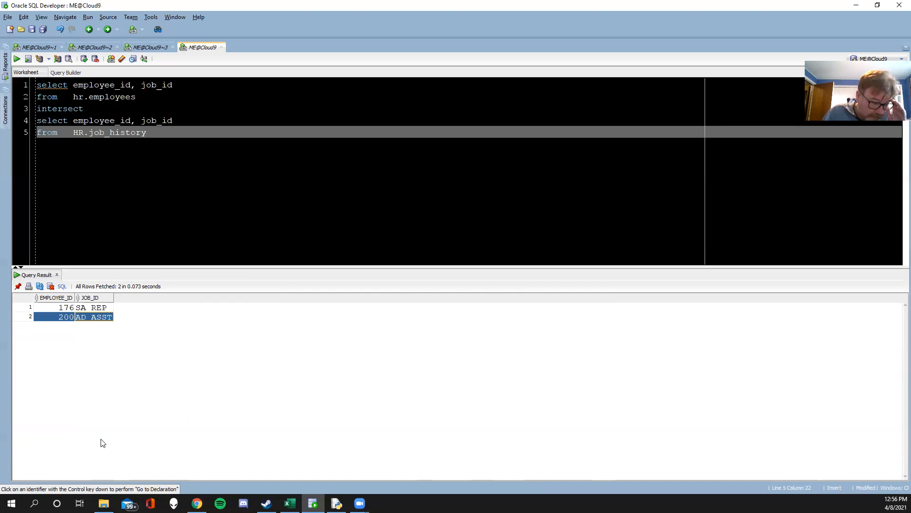
mouse_move(119, 357)
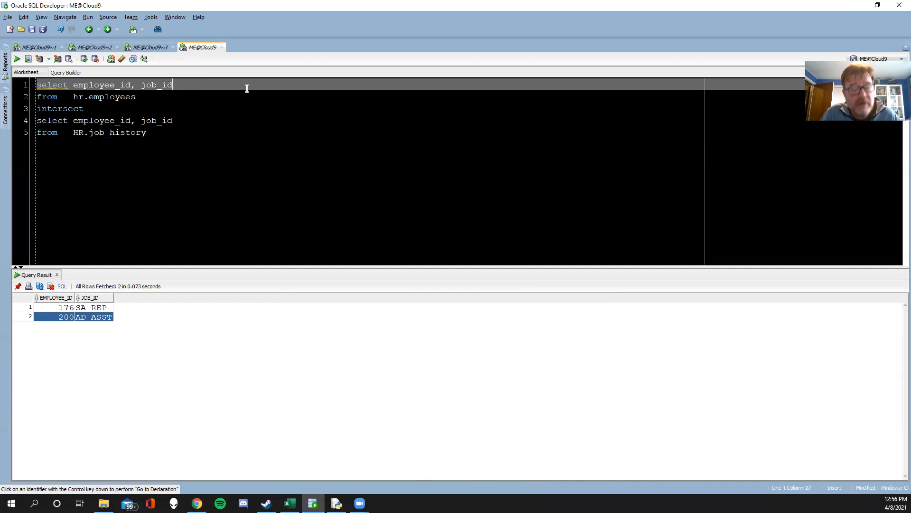
- Add salary to the first SELECT and 0 to the second, then run to get zero rows
type(", s")
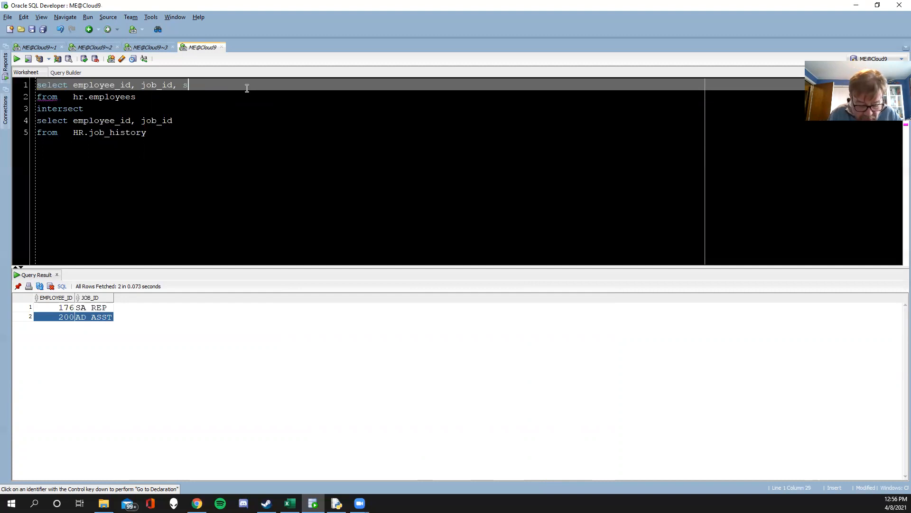
type("alary")
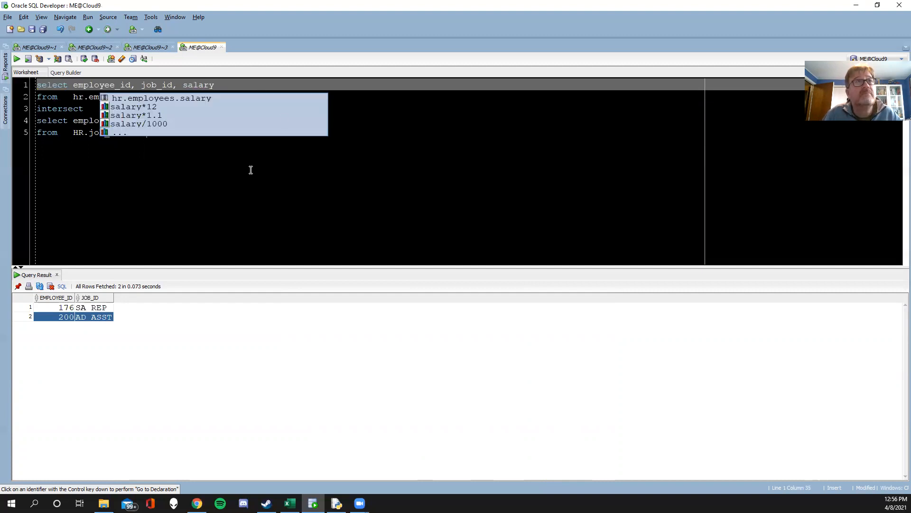
left_click(180, 121)
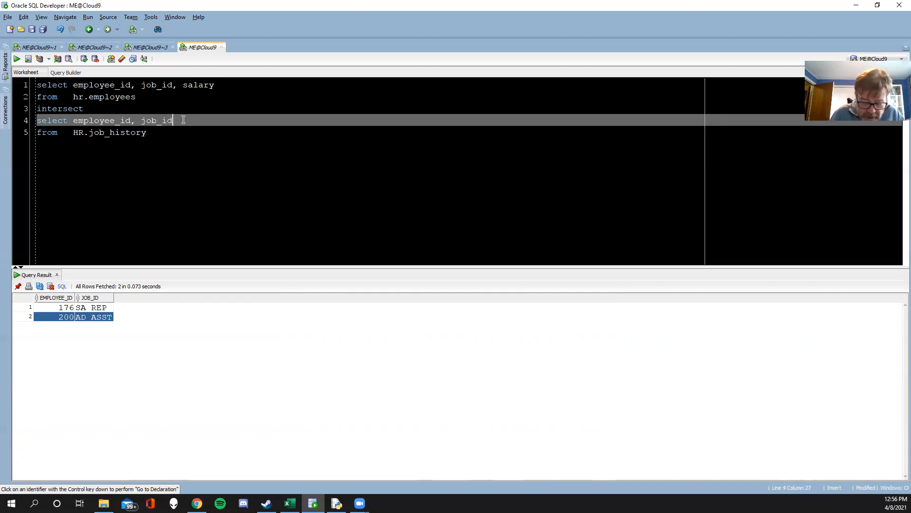
type(", 0")
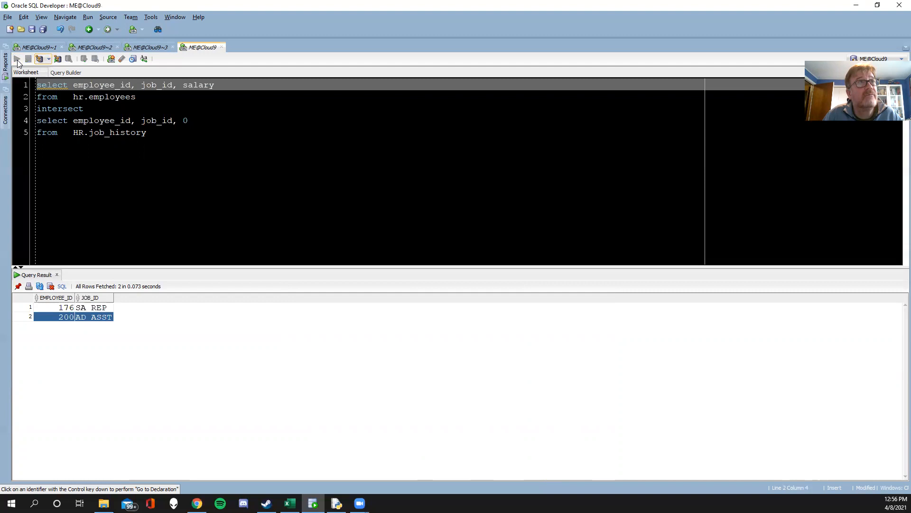
left_click(6, 59)
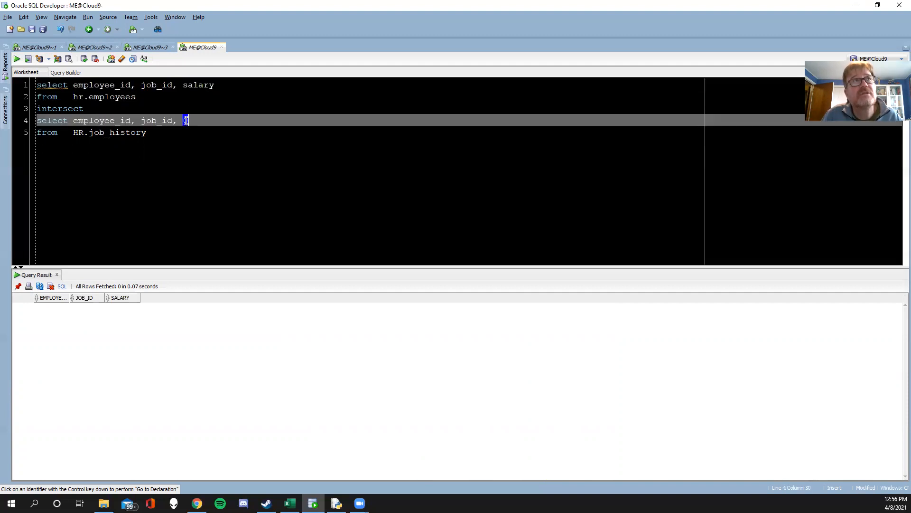
- Start removing the added 0 and salary columns from the query
key("BackSpace")
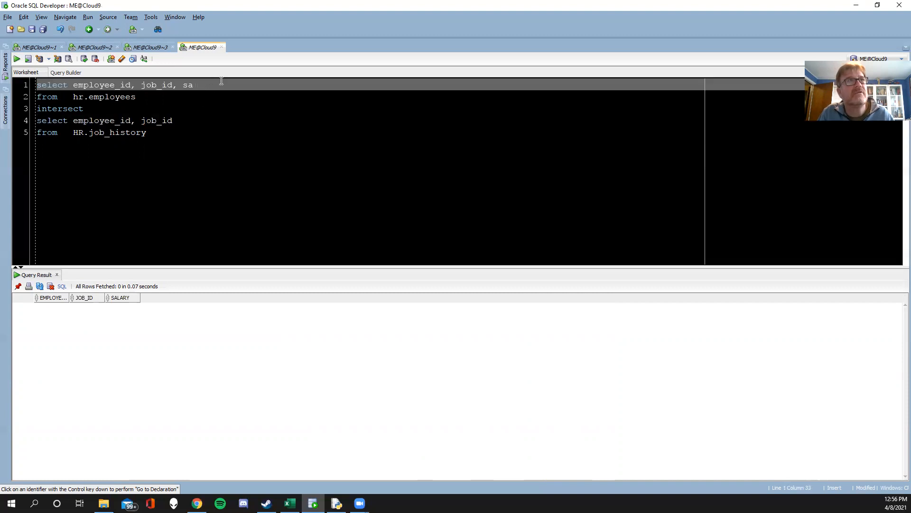
key("BackSpace")
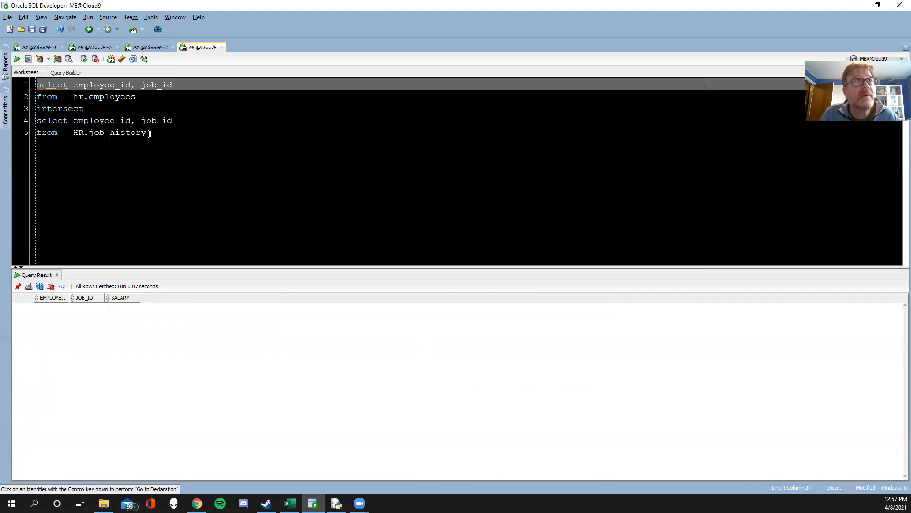
- Select the whole restored employee_id, job_id query, then place the cursor at its end
key("ctrl+a")
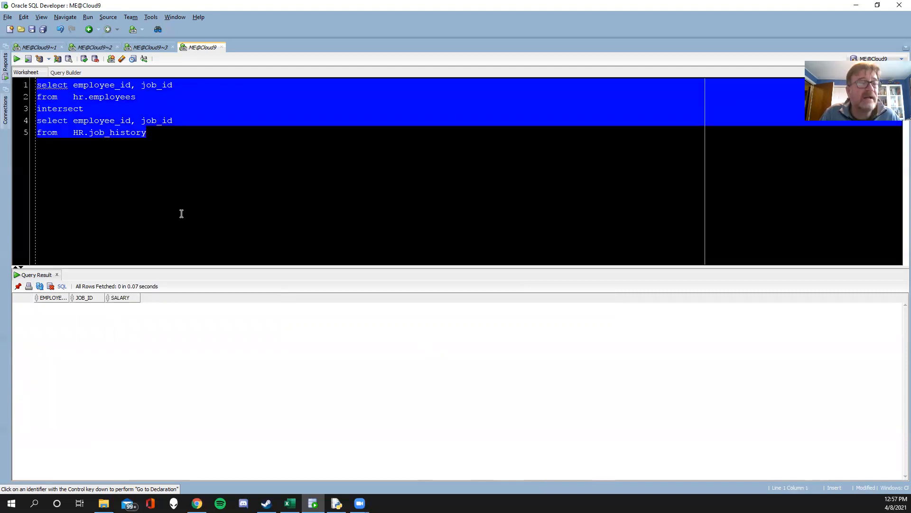
left_click(146, 132)
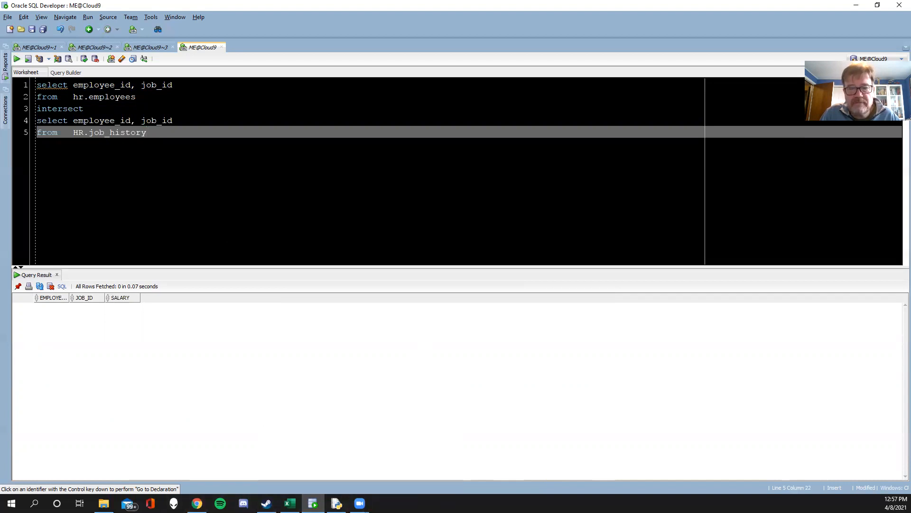
left_click(147, 132)
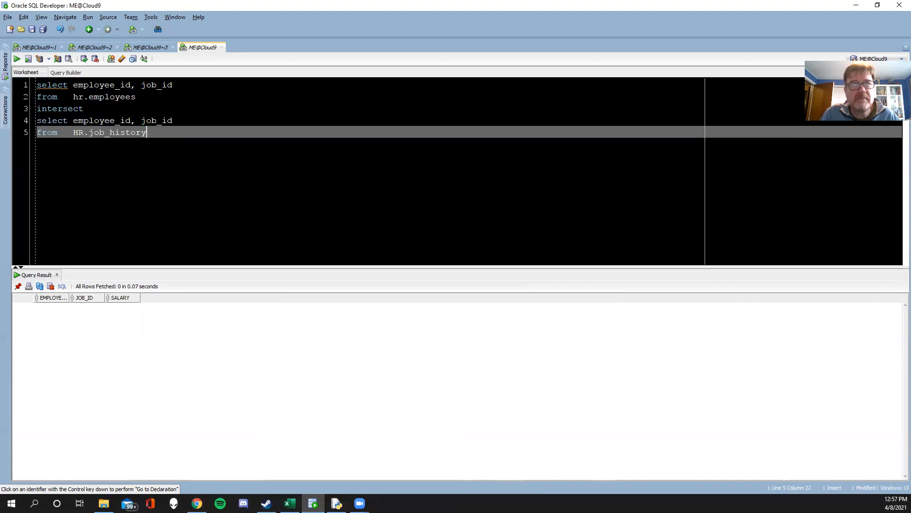